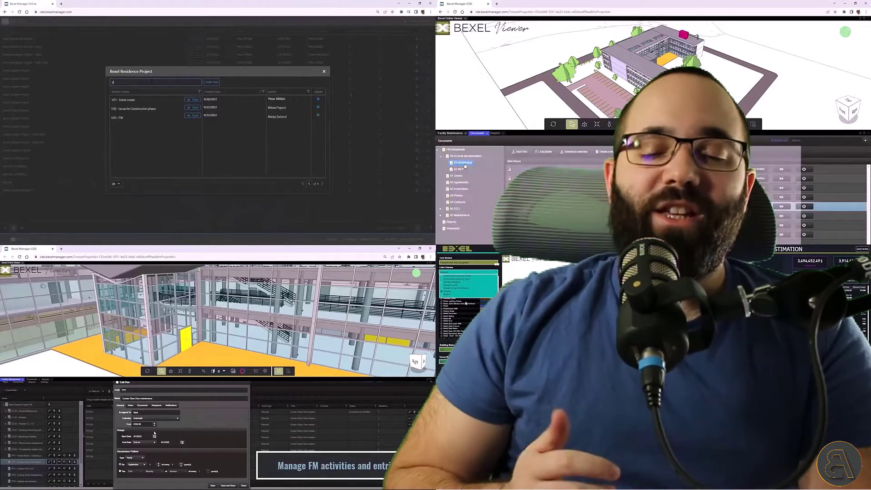
# - Browse the existing projects list before creating a new one
pyautogui.write('V03 - New')
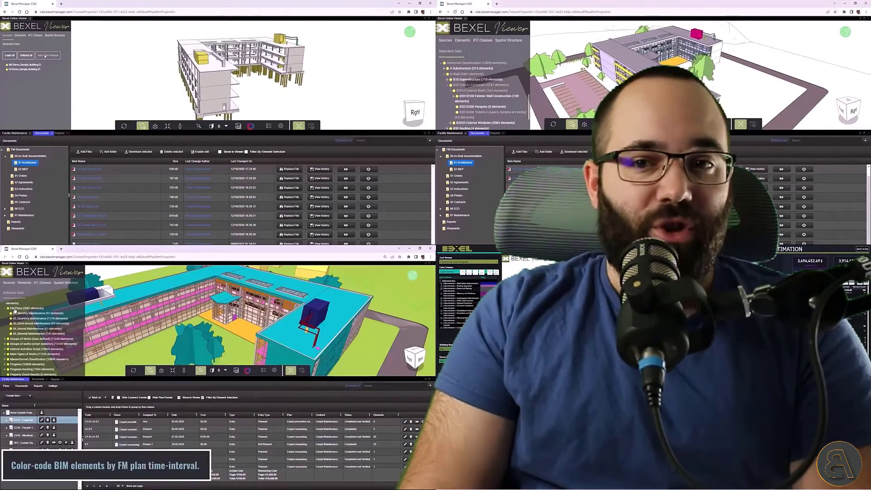
pyautogui.click(47, 55)
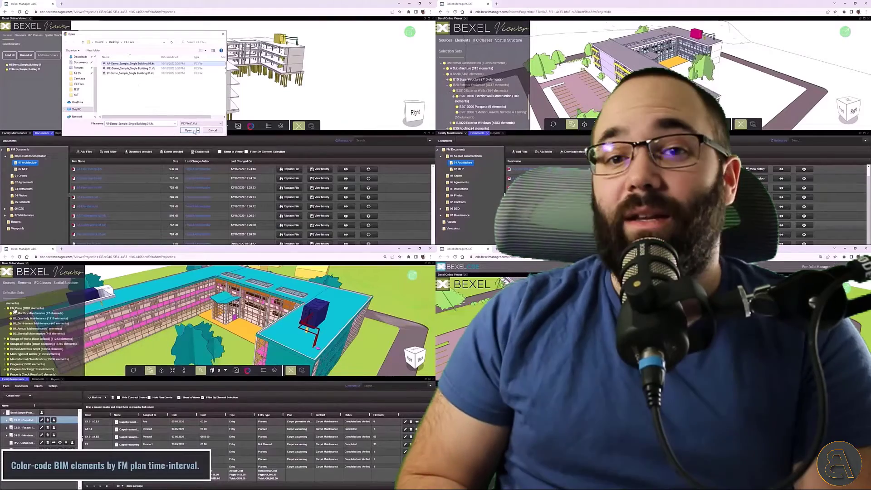
pyautogui.click(190, 131)
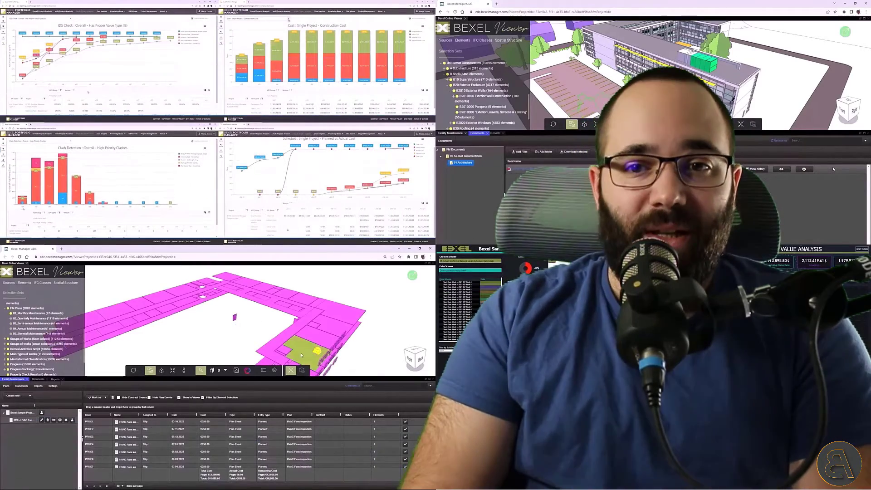
pyautogui.click(461, 162)
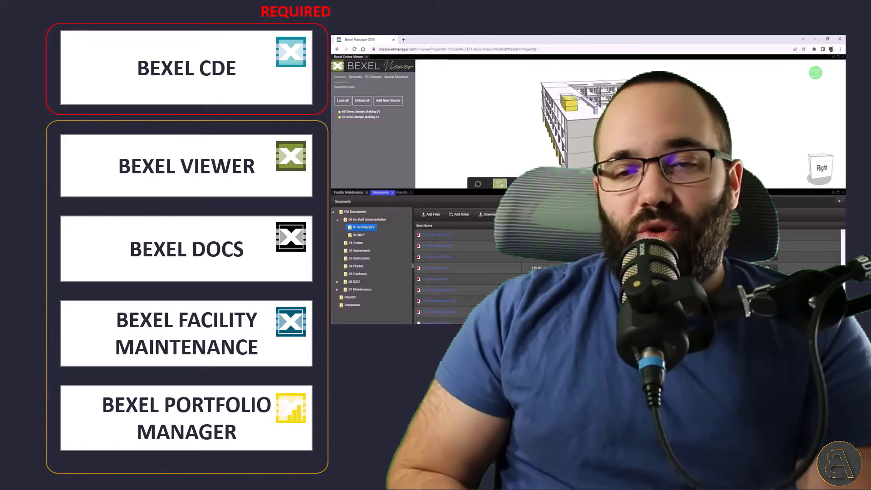
pyautogui.click(388, 101)
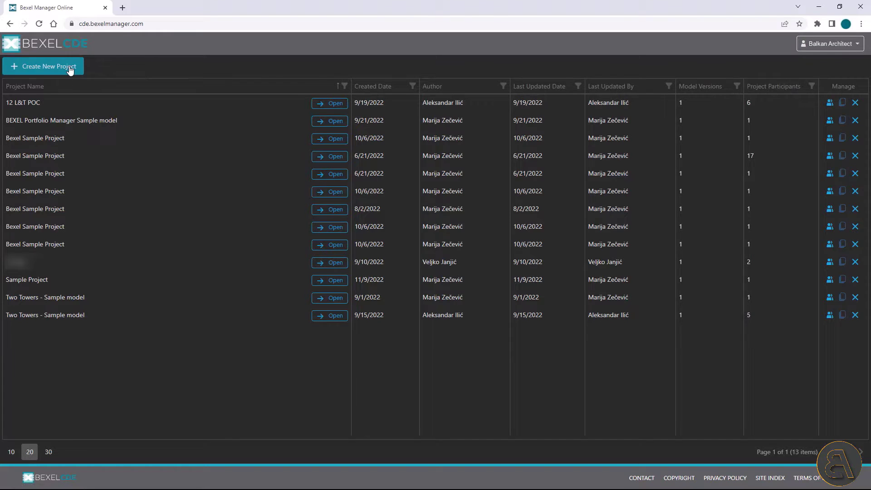
# - Create the project 'Balkan Architect' with description 'Sample Project'
pyautogui.click(43, 66)
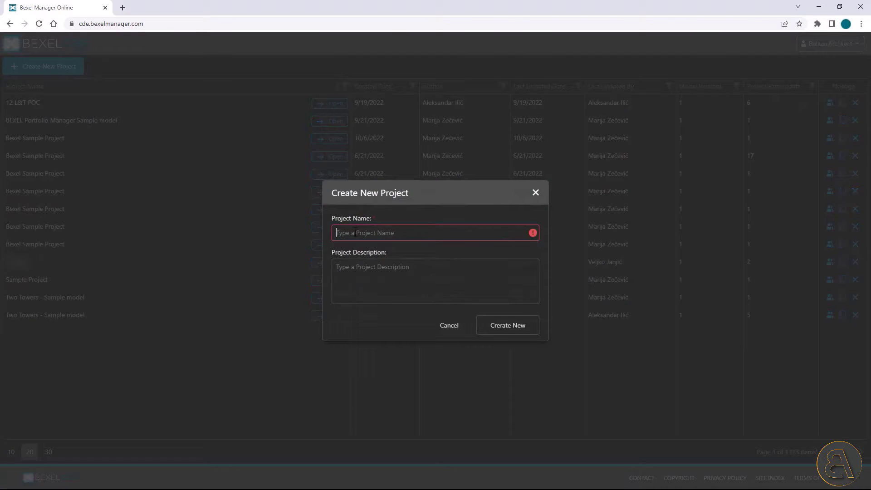
pyautogui.write('Balkan Architect')
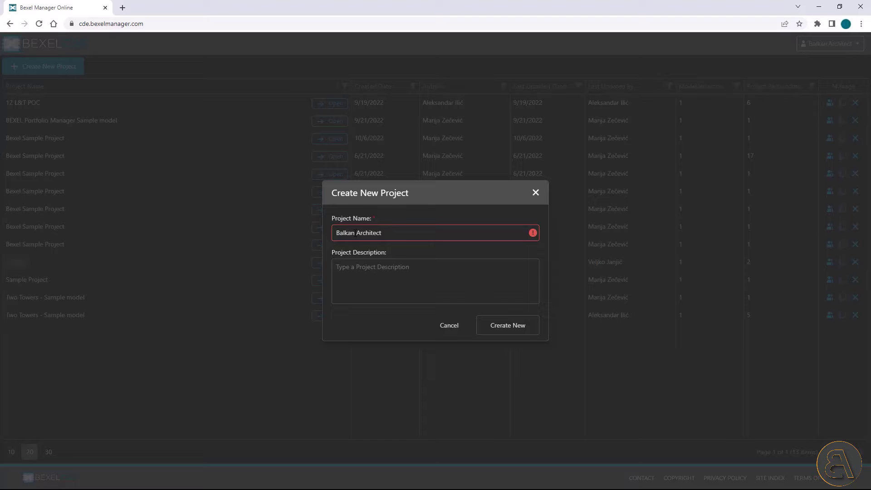
pyautogui.write('Sample Project')
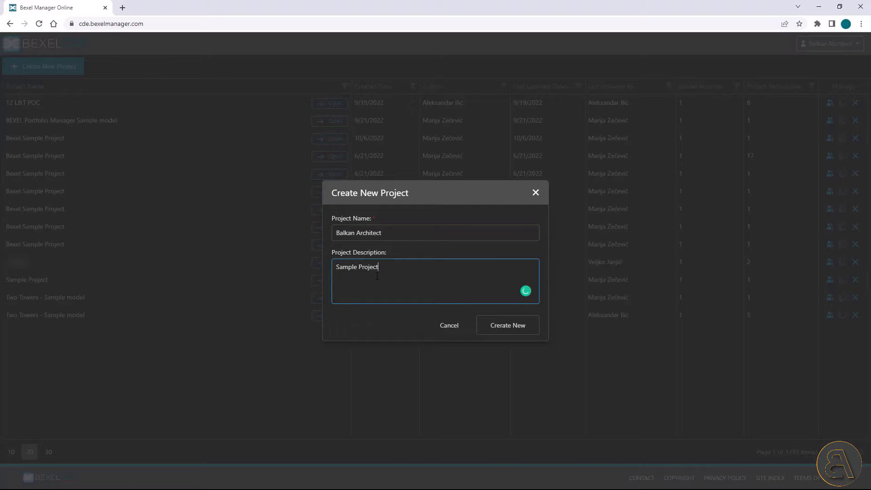
pyautogui.click(506, 324)
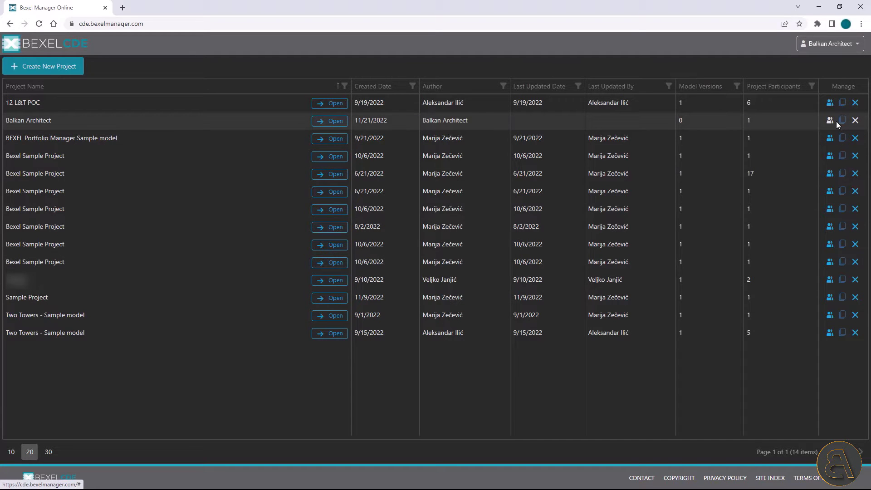
# - Add an 'Initial IFC files' version to Balkan Architect and open it in the viewer
pyautogui.click(841, 120)
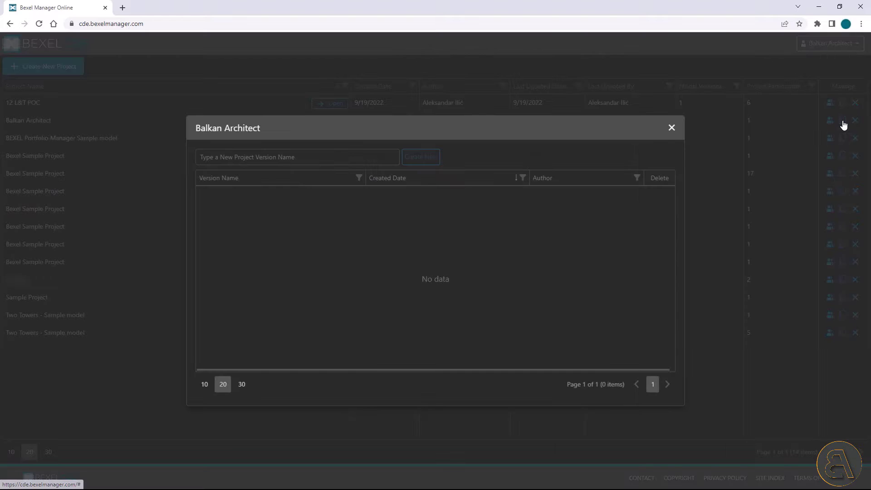
pyautogui.write('Initial IFC')
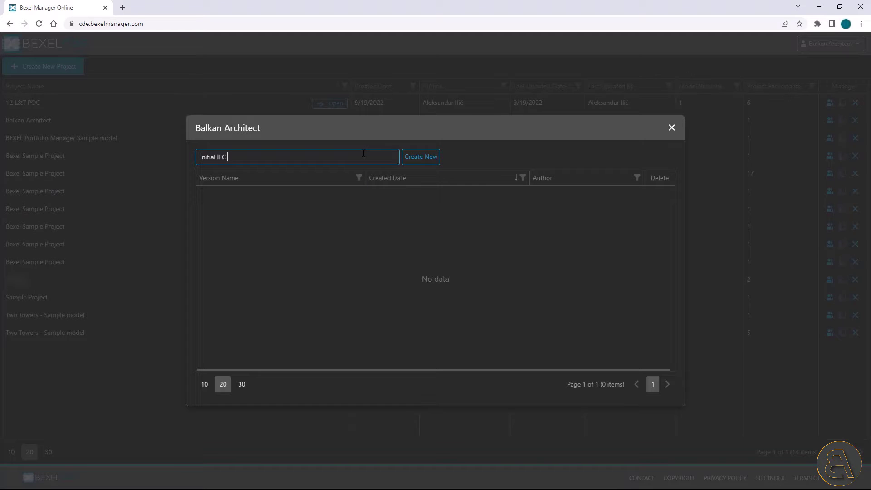
pyautogui.click(420, 156)
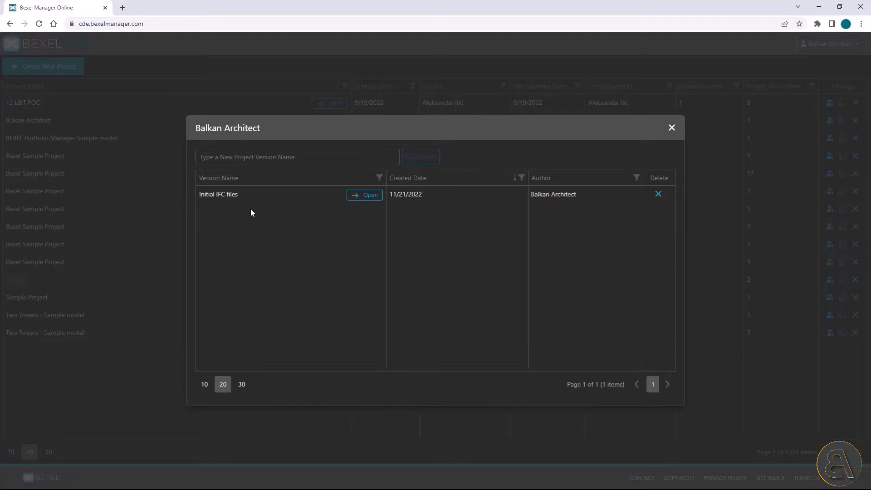
pyautogui.click(364, 194)
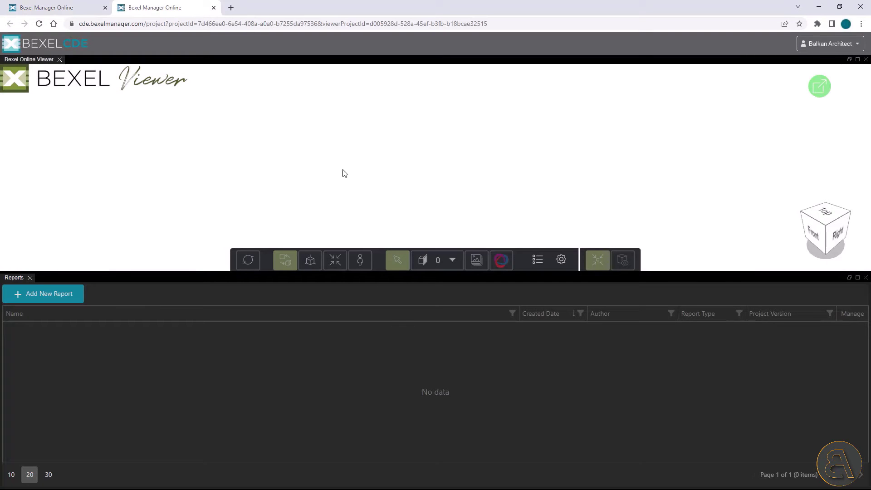
pyautogui.moveTo(55, 86)
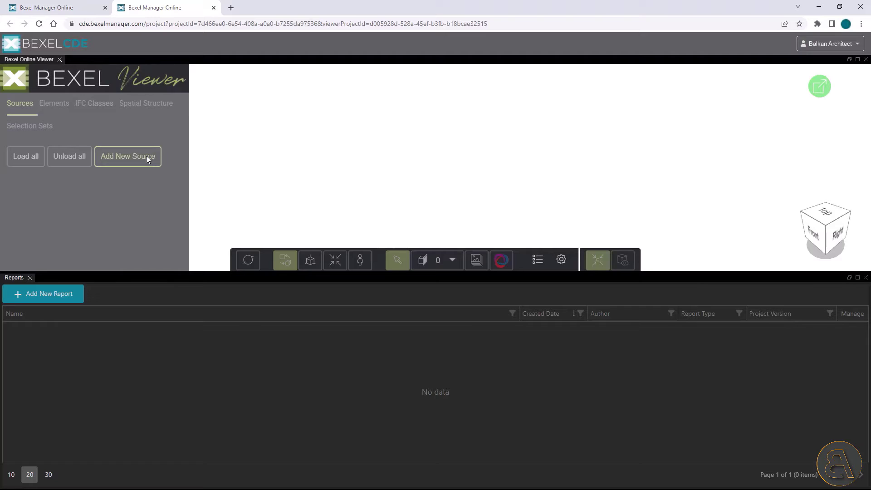
# - Upload the AR, ME and ST Demo_Sample_Single Building 01 IFC files as sources
pyautogui.click(127, 156)
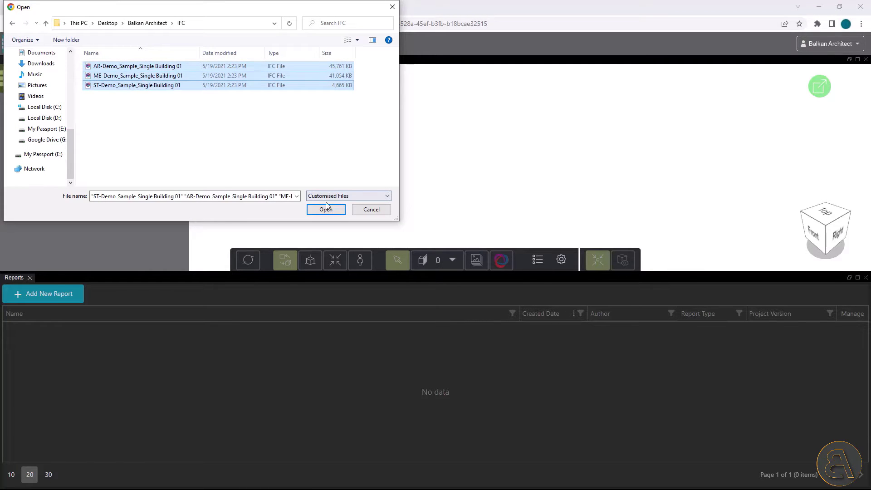
pyautogui.click(325, 209)
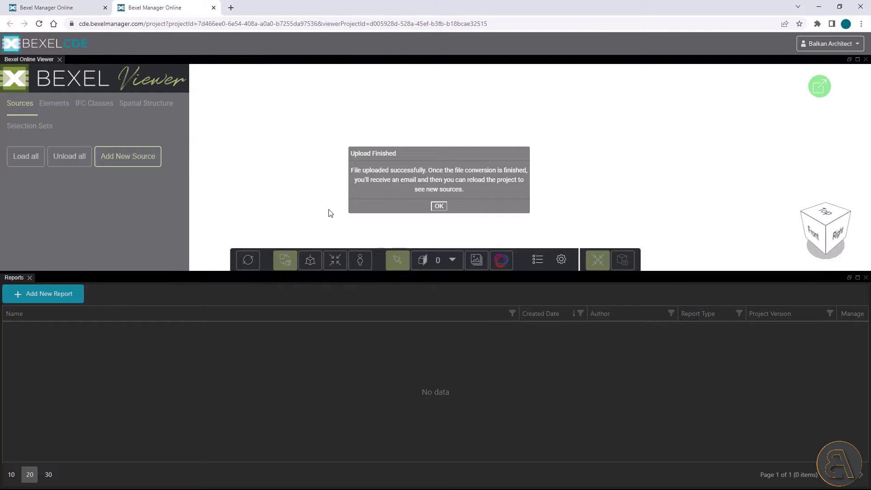
pyautogui.click(438, 205)
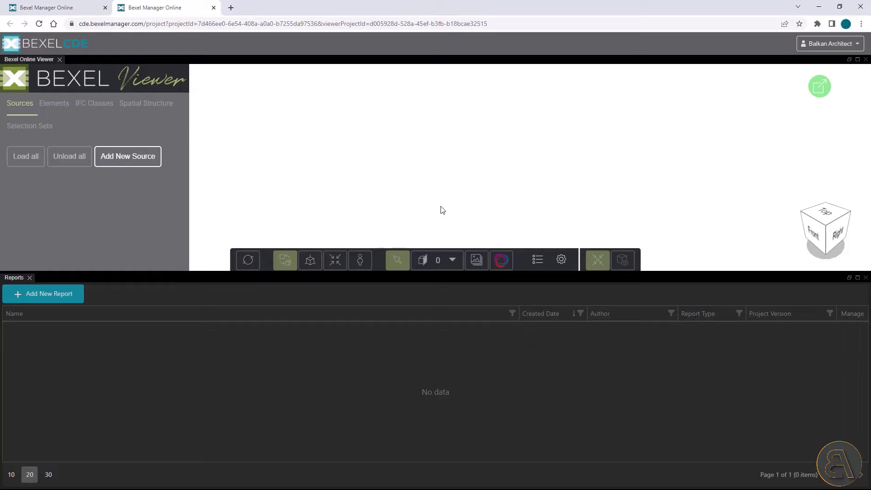
# - Load the converted model and inspect the selected roof's Pset_RoofCommon properties
pyautogui.click(15, 77)
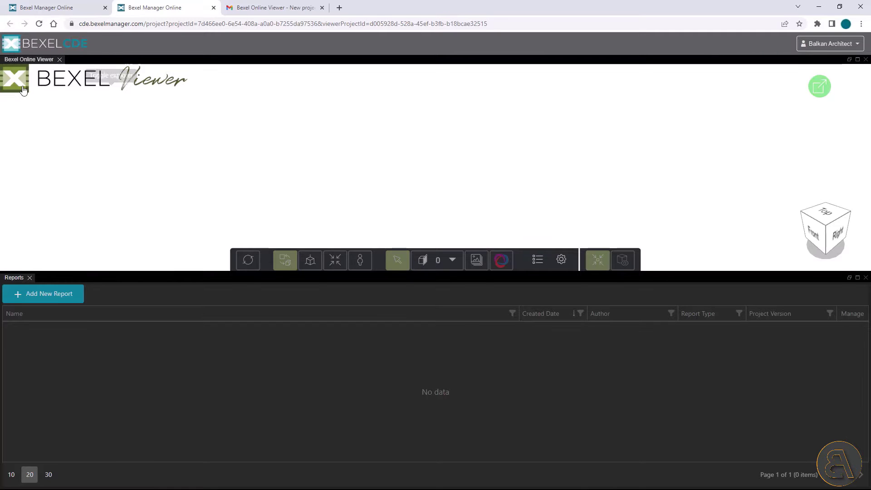
pyautogui.click(23, 89)
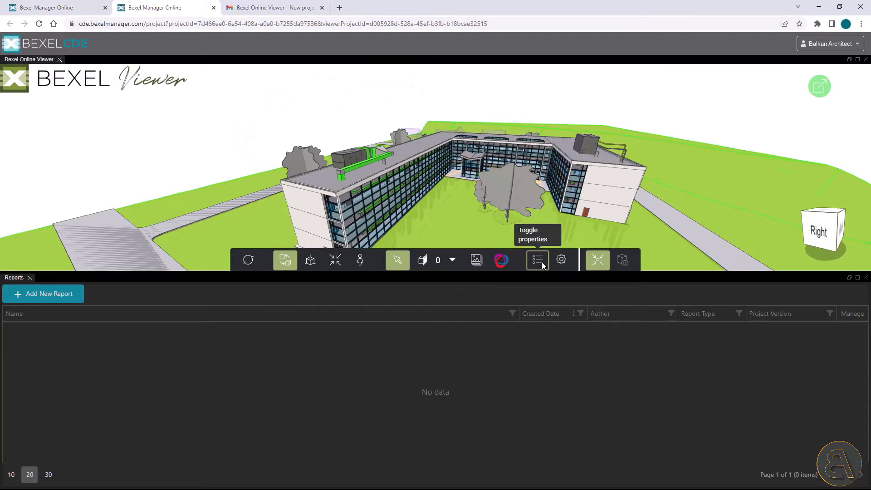
pyautogui.click(536, 260)
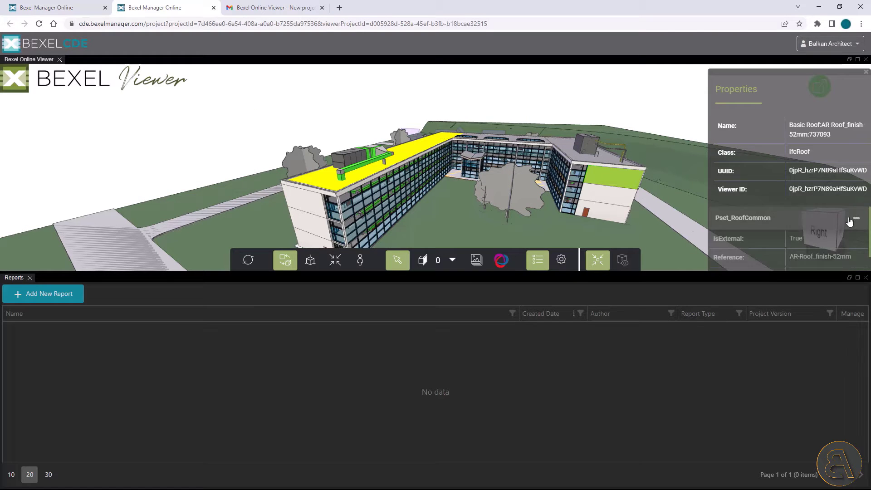
pyautogui.click(853, 220)
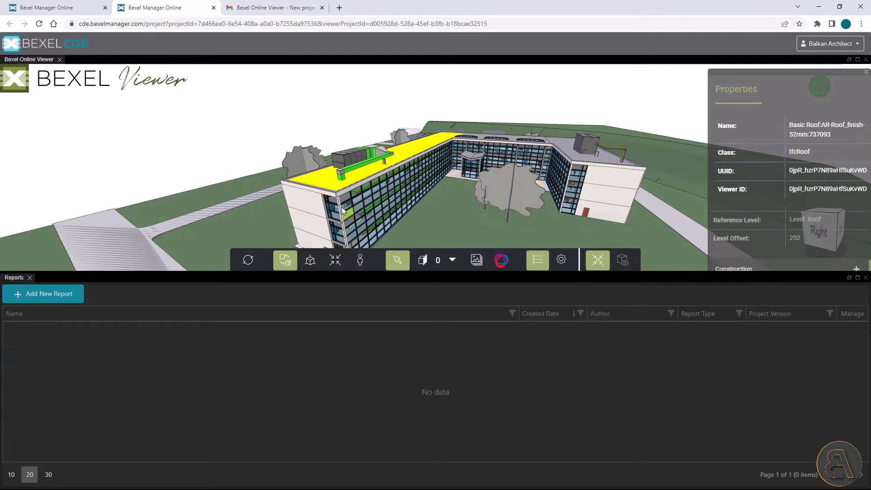
pyautogui.click(560, 260)
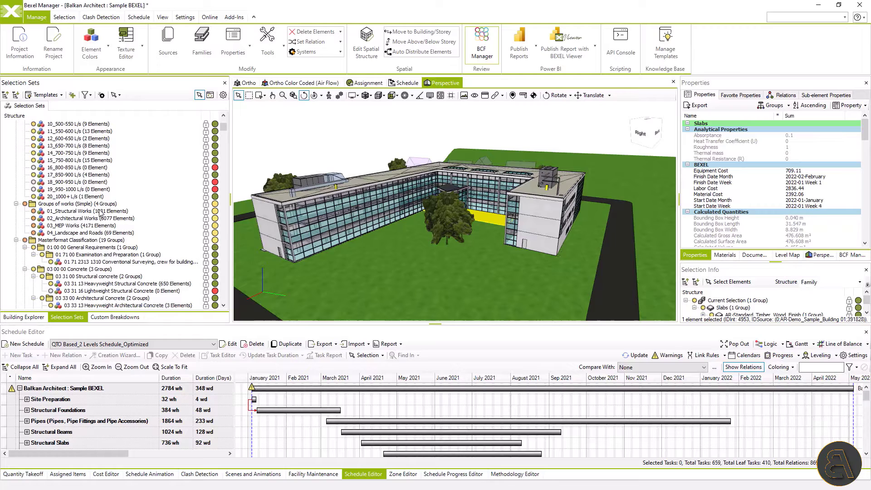
# - Browse Custom Breakdowns and Building Explorer, then go to the Manage backstage for Exchange
pyautogui.scroll(-3)
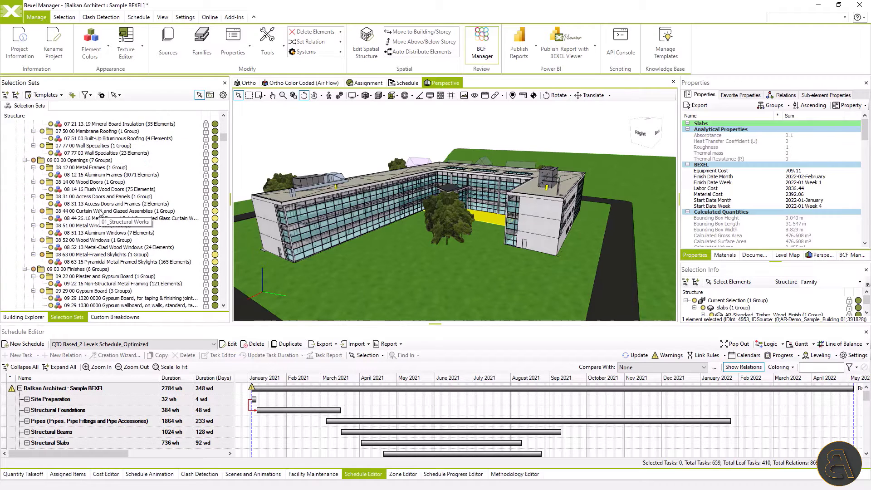
pyautogui.click(114, 316)
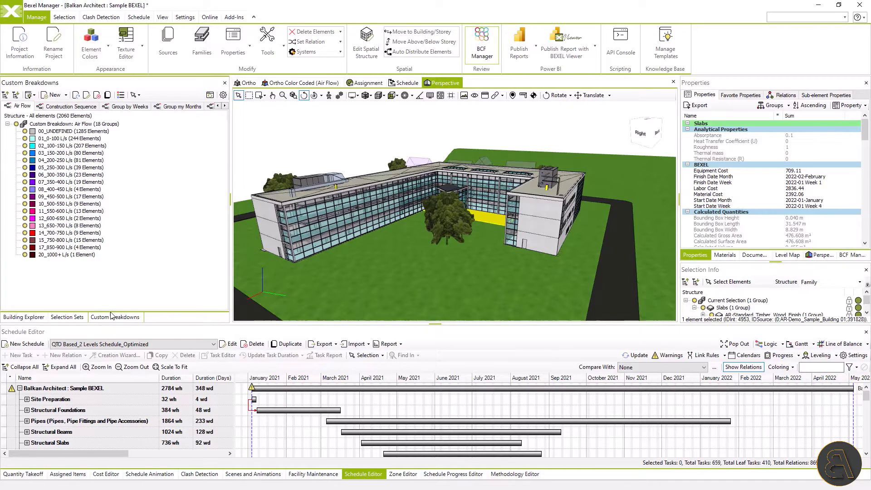
pyautogui.click(23, 316)
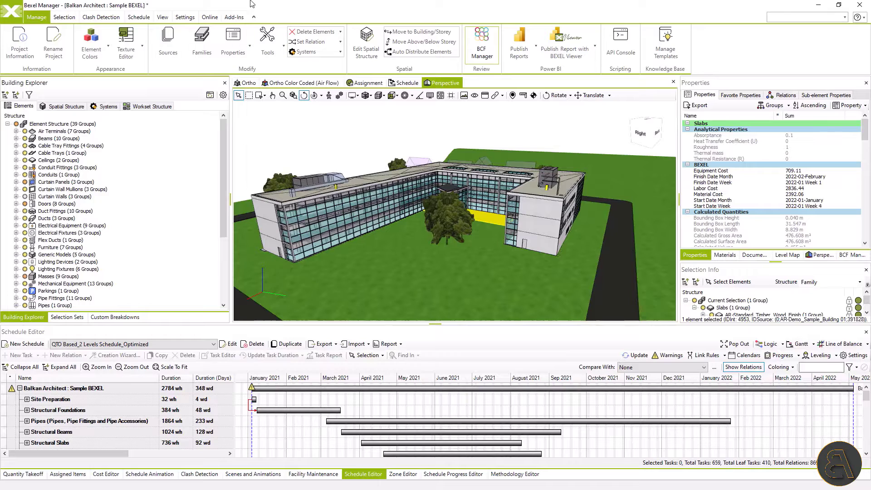
pyautogui.click(36, 17)
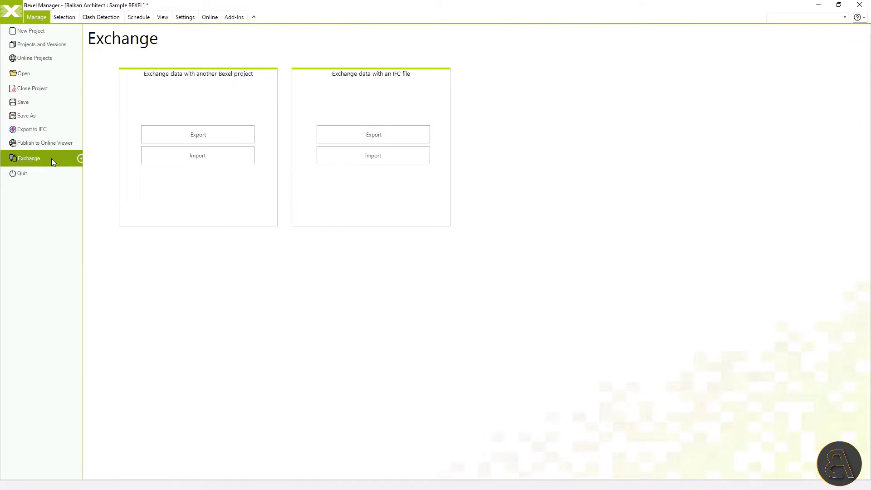
# - Choose the Balkan Architect online project and set the version name to V01
pyautogui.click(44, 143)
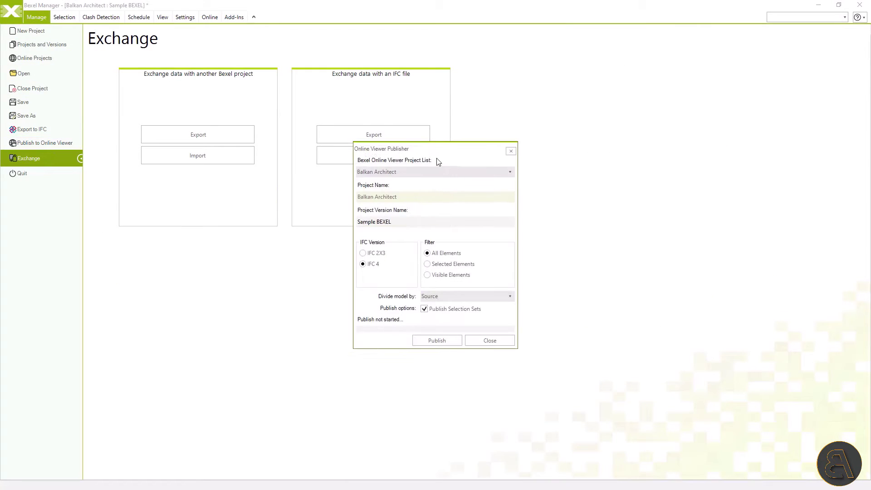
pyautogui.click(507, 172)
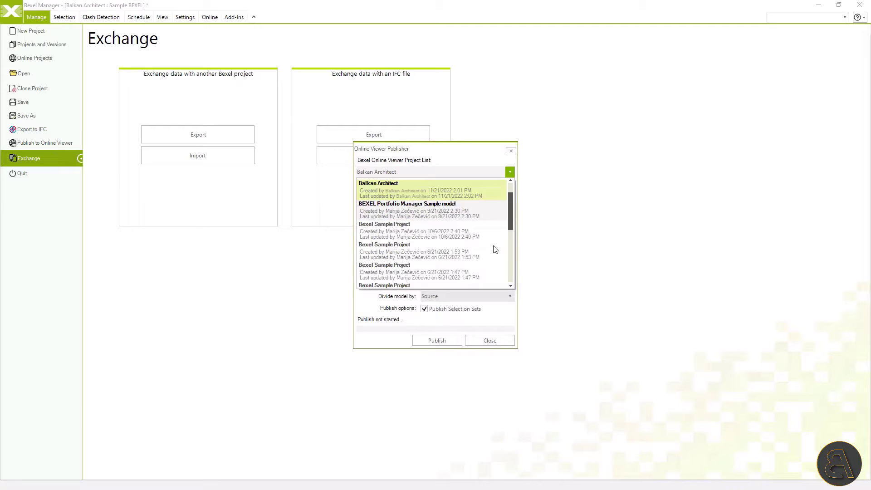
pyautogui.click(378, 189)
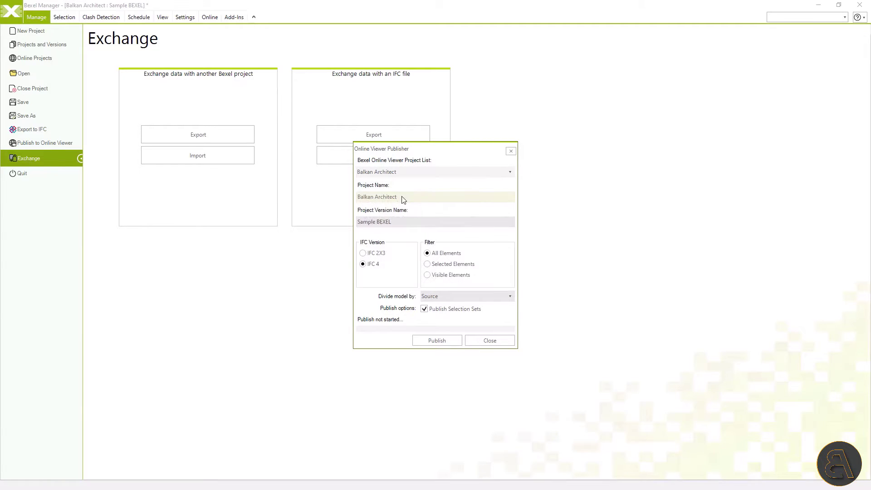
pyautogui.tripleClick(374, 221)
pyautogui.write('V')
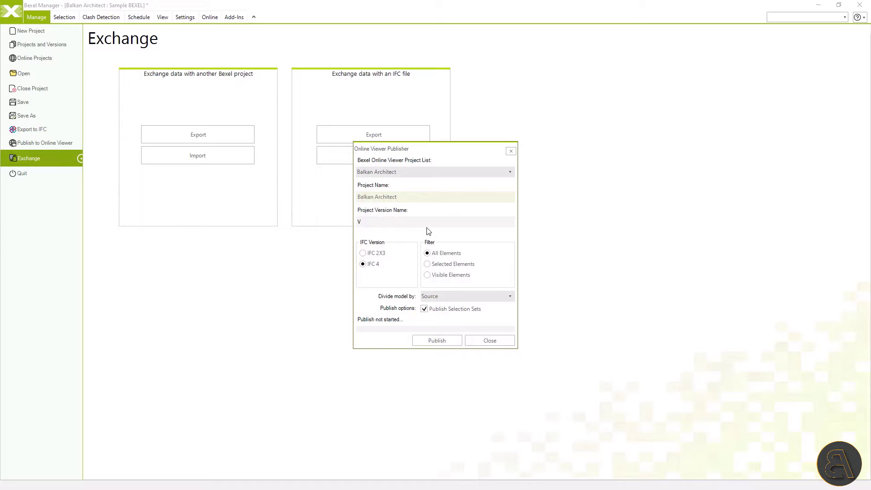
pyautogui.write('01')
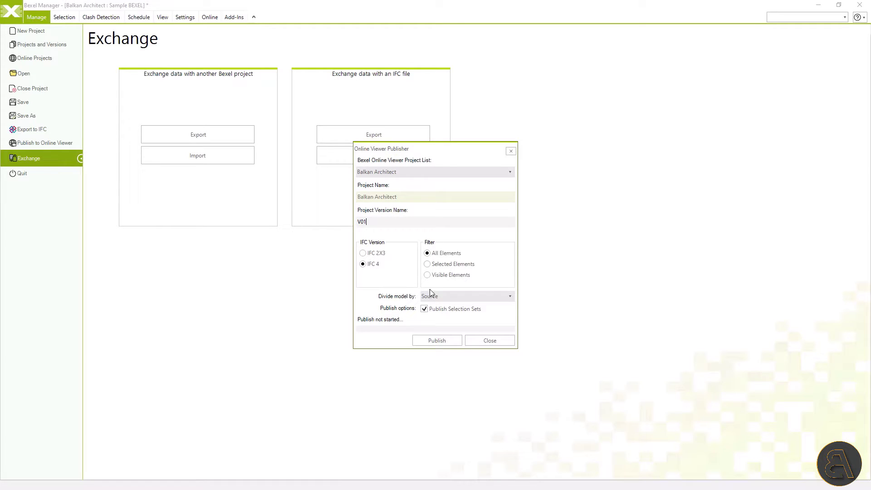
# - Divide the model by Source and publish it to the online viewer
pyautogui.click(507, 296)
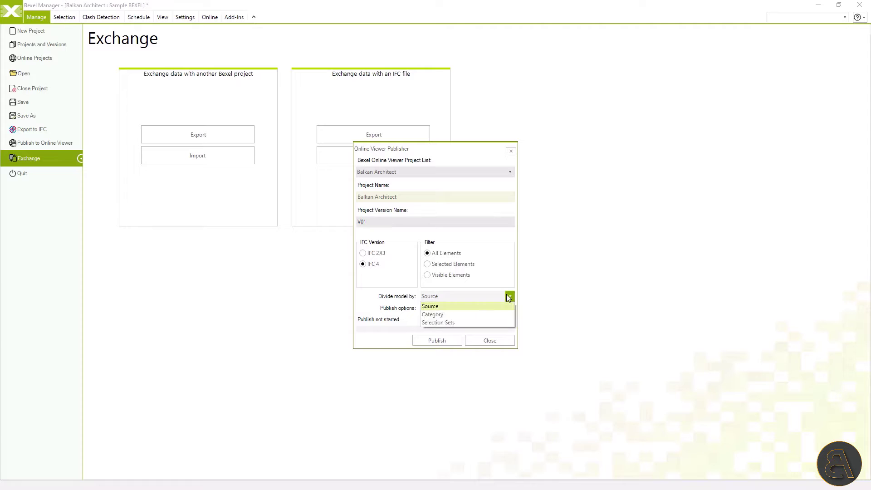
pyautogui.click(430, 306)
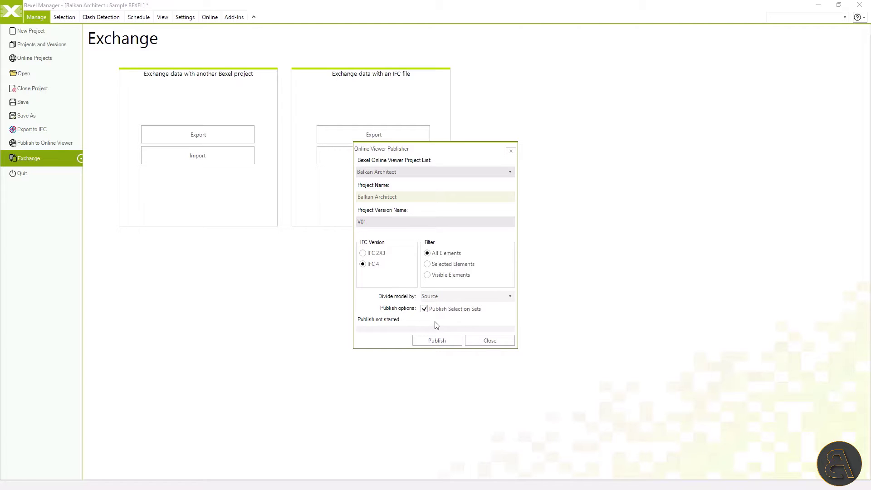
pyautogui.click(436, 340)
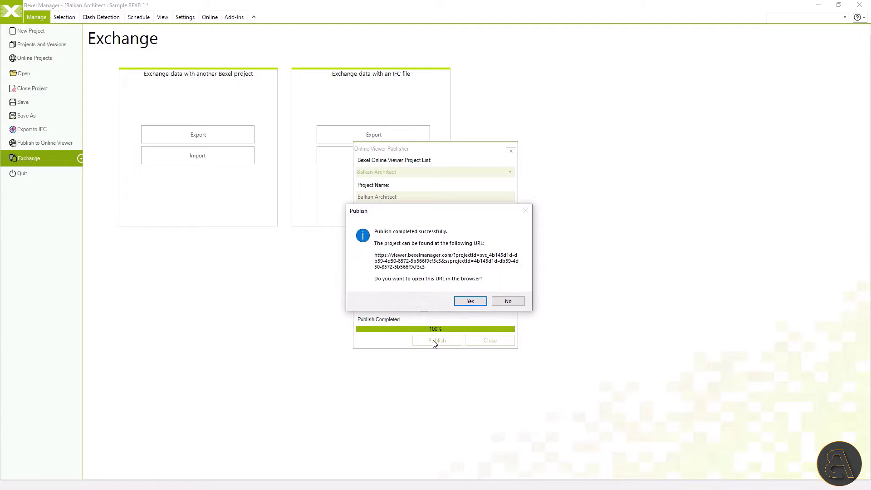
# - Open Balkan Architect version V01, load all its sources and view the selection sets
pyautogui.click(470, 300)
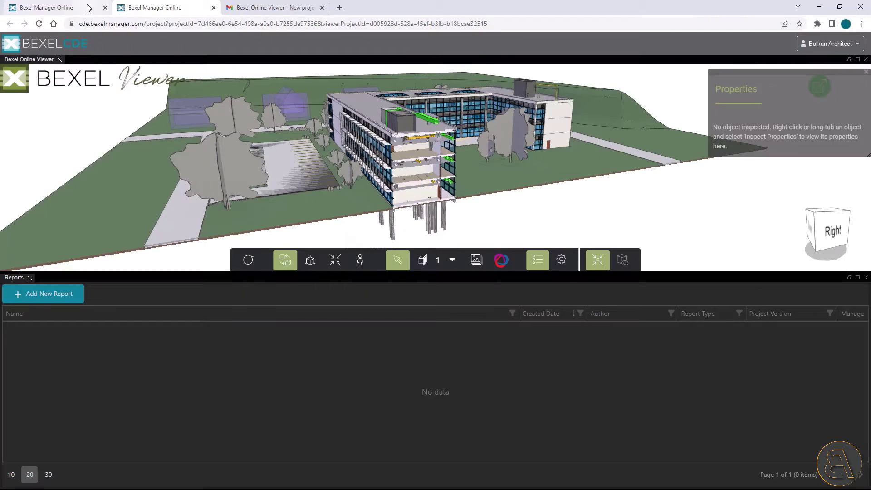
pyautogui.moveTo(42, 7)
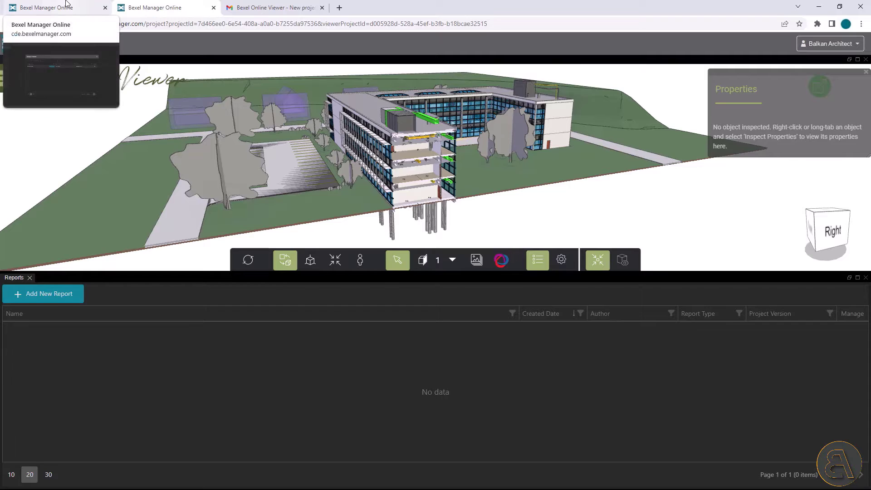
pyautogui.click(50, 7)
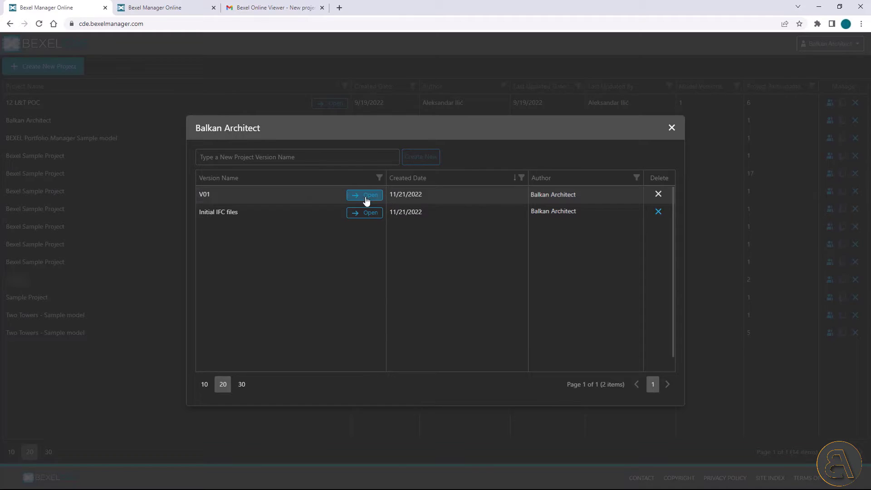
pyautogui.click(365, 194)
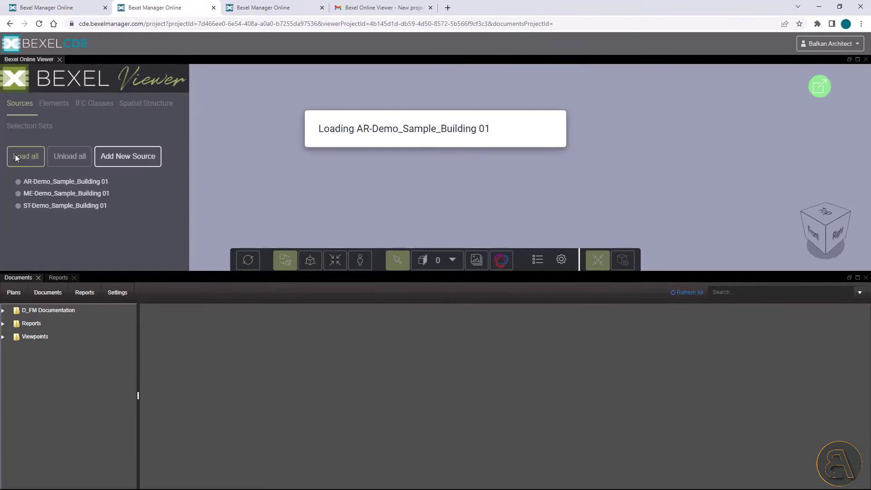
pyautogui.click(26, 156)
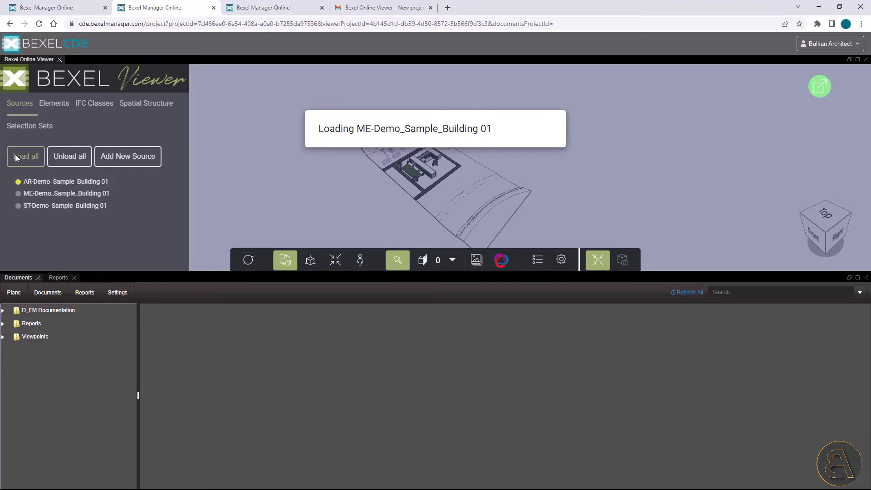
pyautogui.click(25, 156)
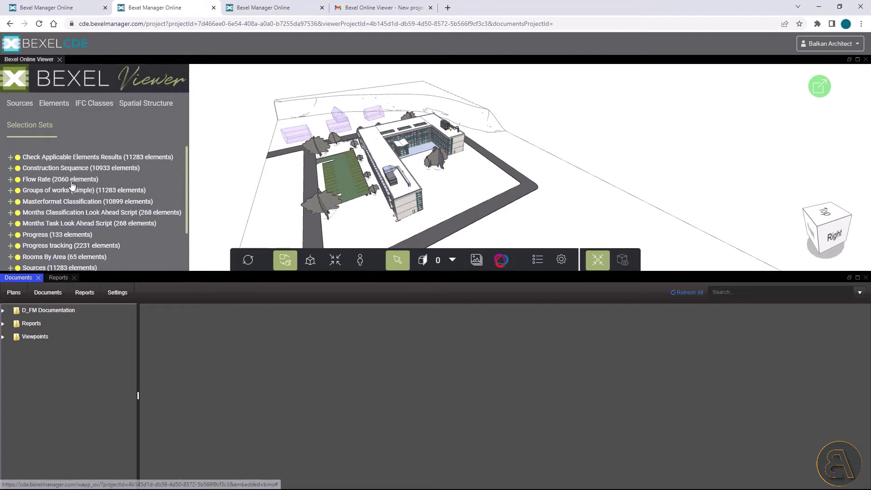
pyautogui.scroll(-3)
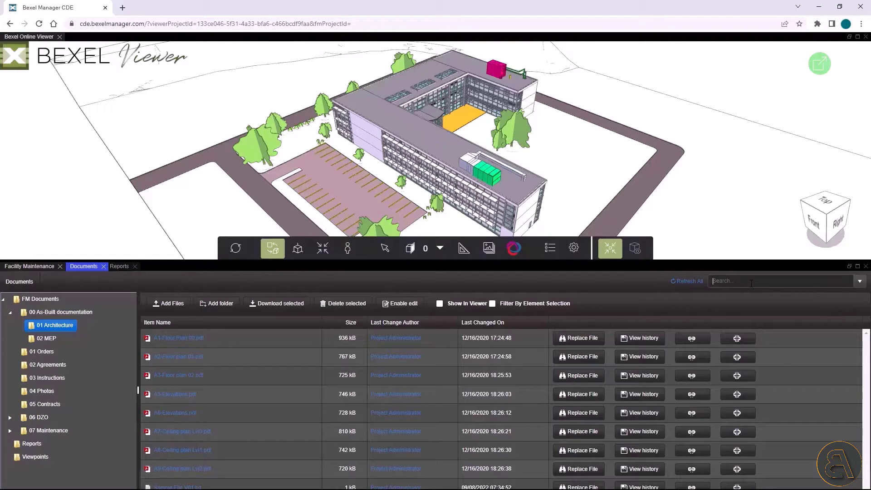
# - Search 'AHU', view the AHU Unit Maintenance Manual PDF, then return to 01 Architecture
pyautogui.write('AHU')
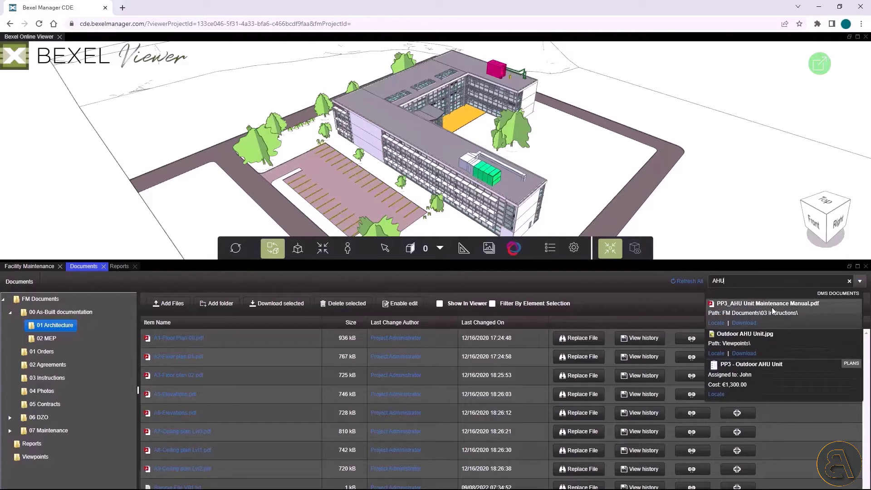
pyautogui.click(47, 351)
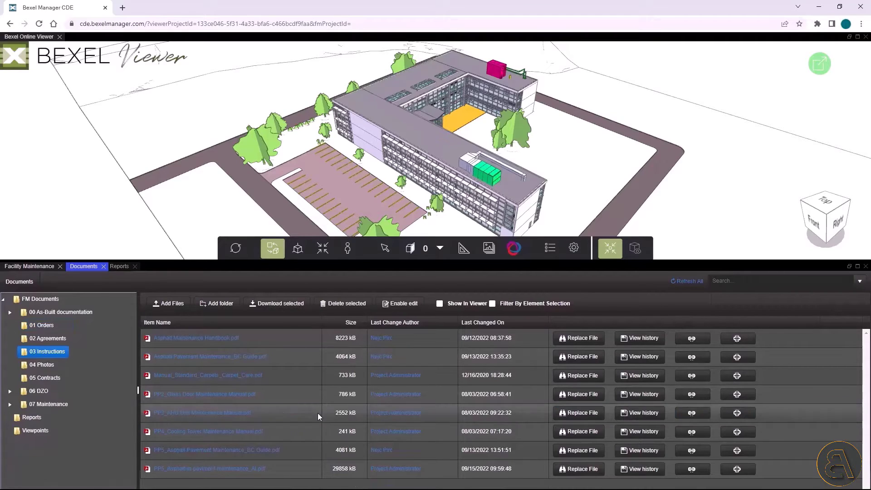
pyautogui.doubleClick(201, 412)
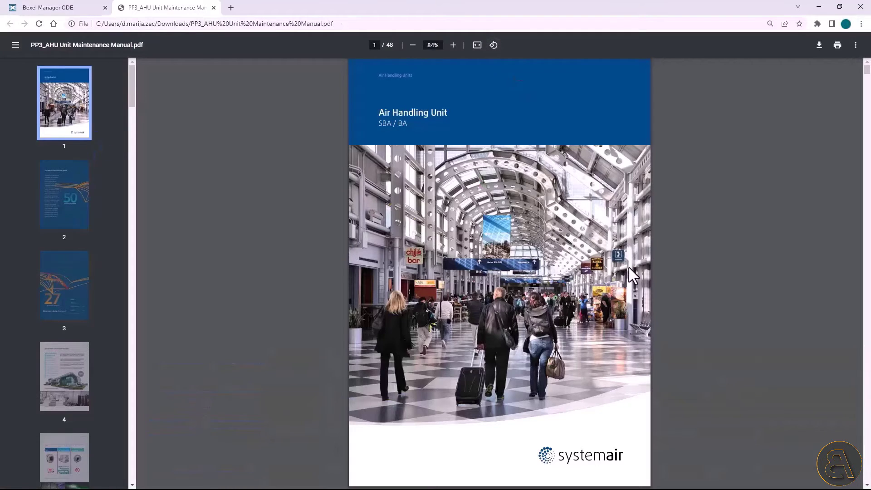
pyautogui.click(47, 7)
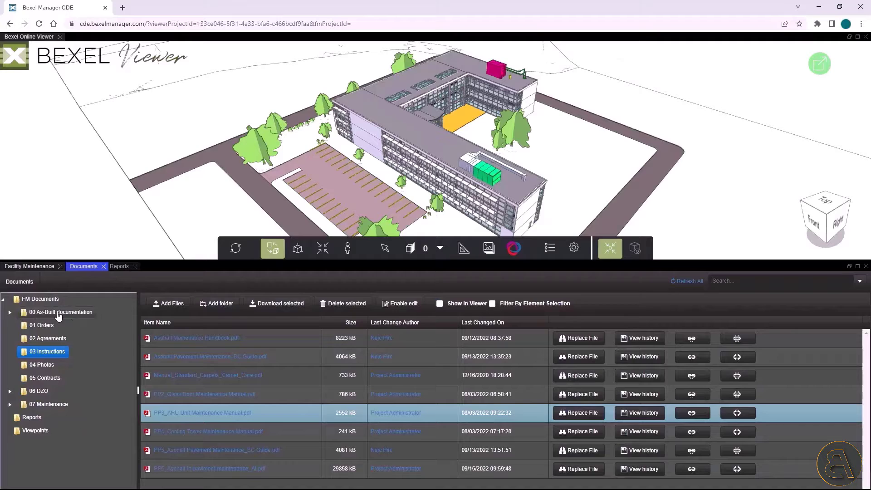
pyautogui.click(61, 311)
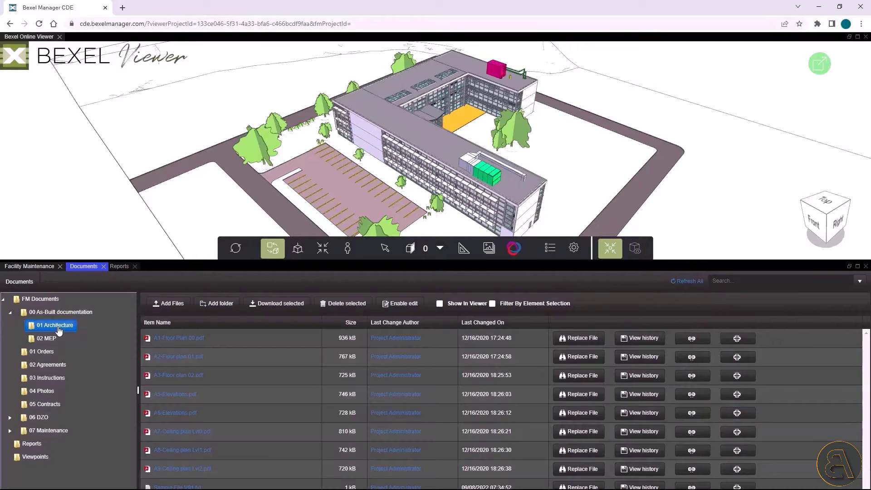
pyautogui.moveTo(168, 306)
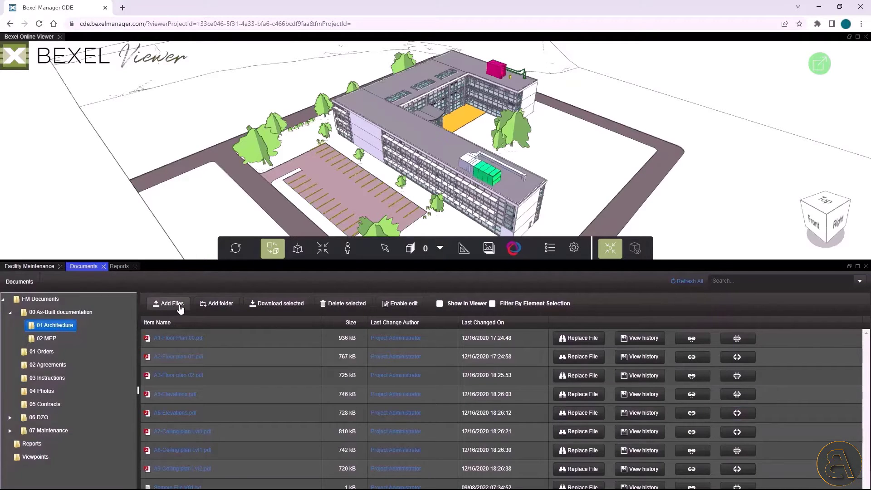
# - Check in HS-H-100-SD-00 to the Architecture folder with comment 'Facade specification'
pyautogui.click(168, 304)
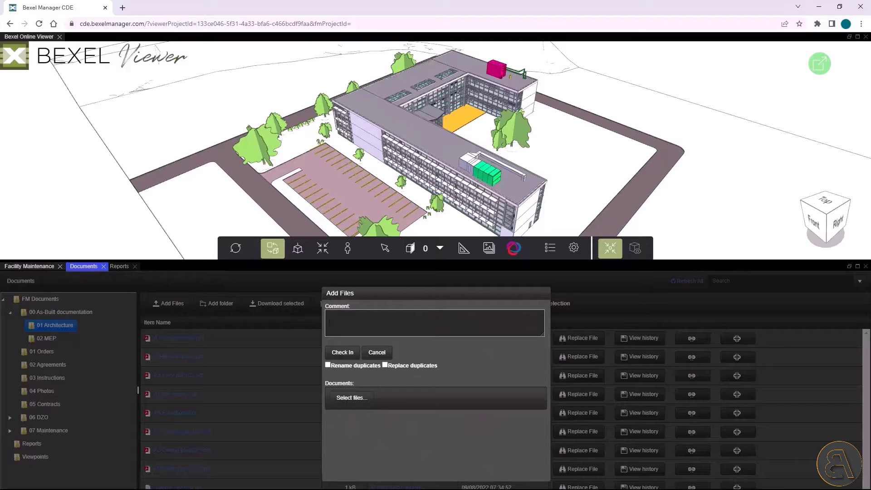
pyautogui.write('Facade specification')
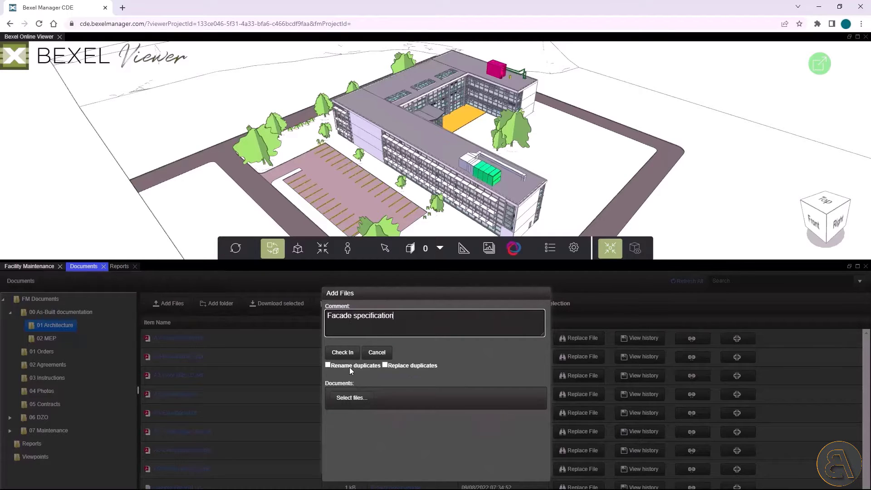
pyautogui.click(350, 397)
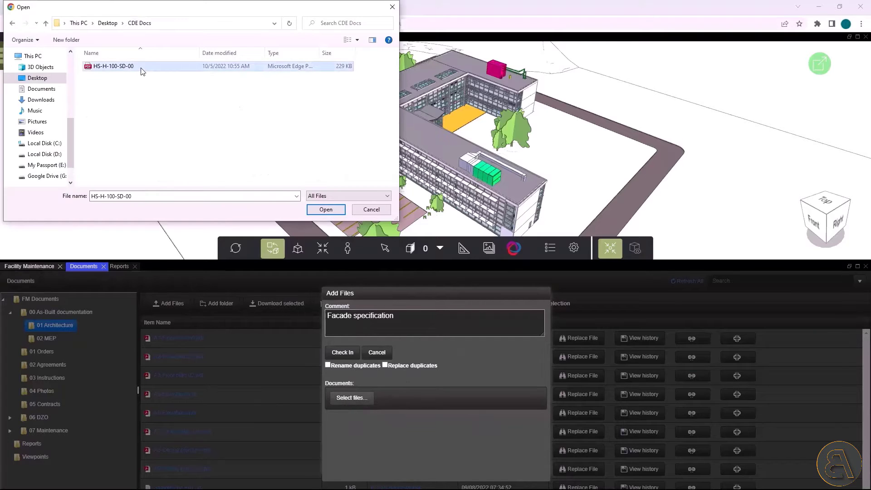
pyautogui.click(326, 209)
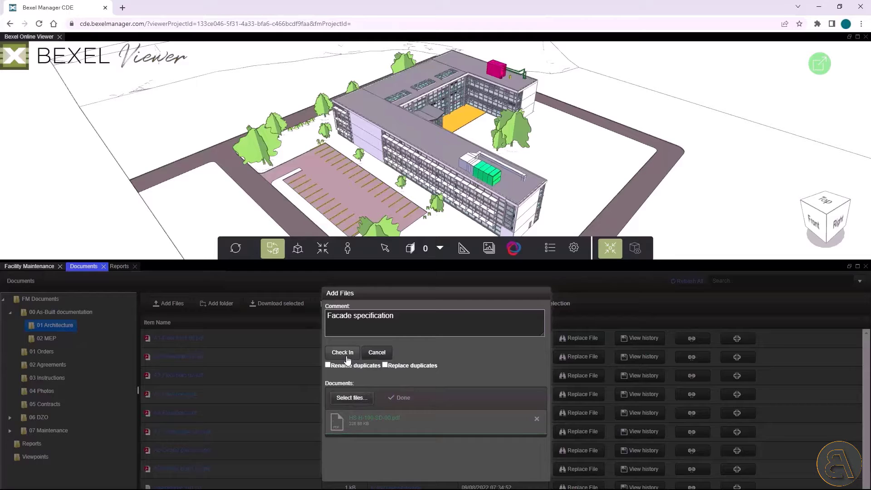
pyautogui.click(342, 352)
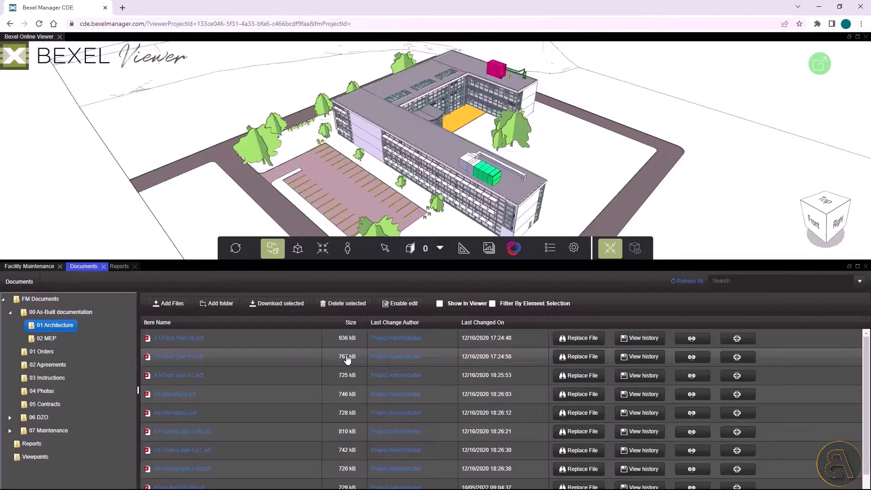
# - Link the 55 B2010300 Exterior Louvers elements to the HS-H-100-SD-00 file
pyautogui.scroll(-3)
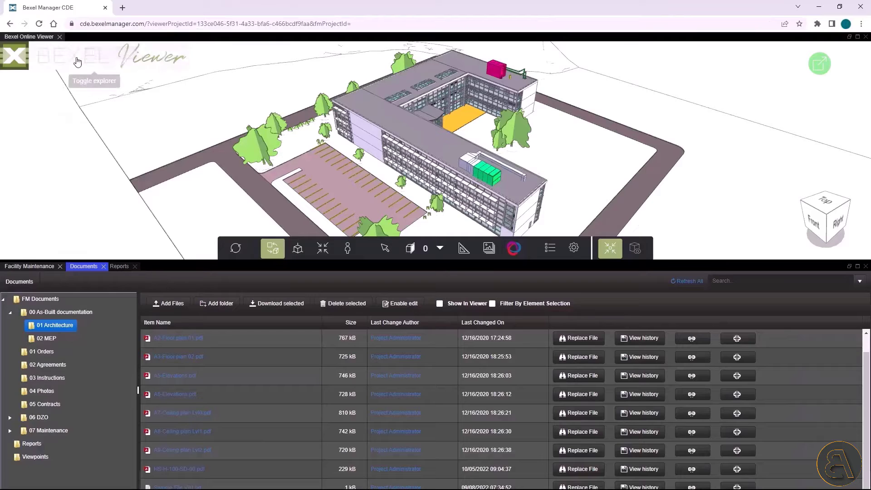
pyautogui.click(14, 56)
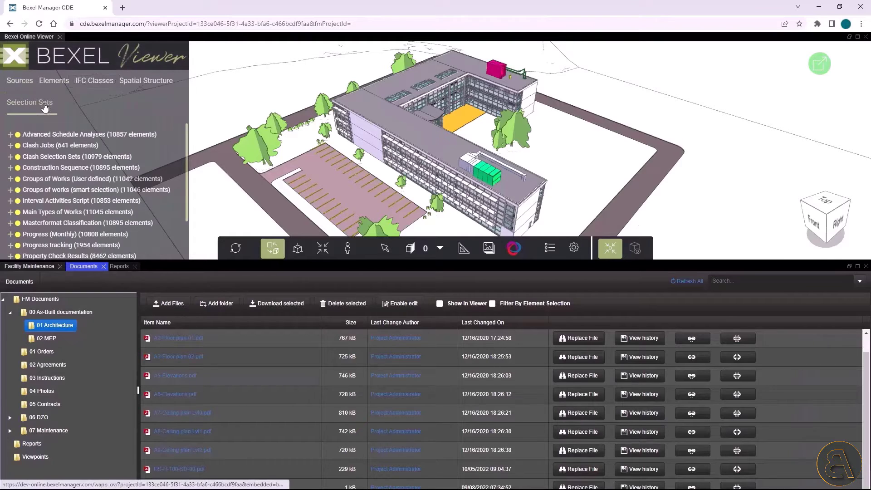
pyautogui.scroll(-3)
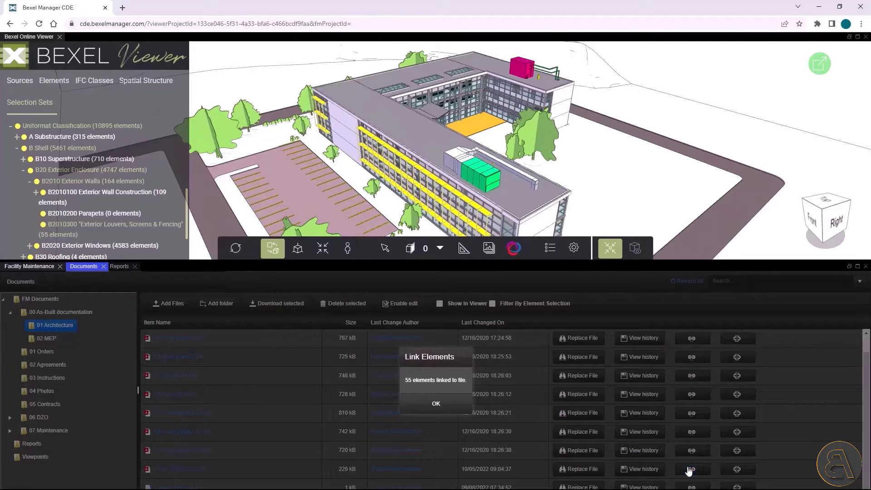
pyautogui.click(436, 403)
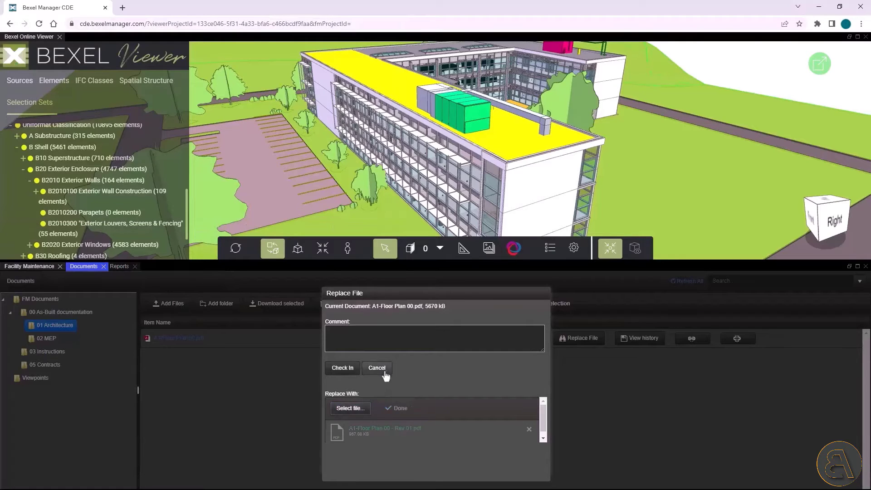
# - Check in the Rev 01 floor plan with comment 'Revision of the floor pl...' and open version 3 from history
pyautogui.write('Revision of the floor pl')
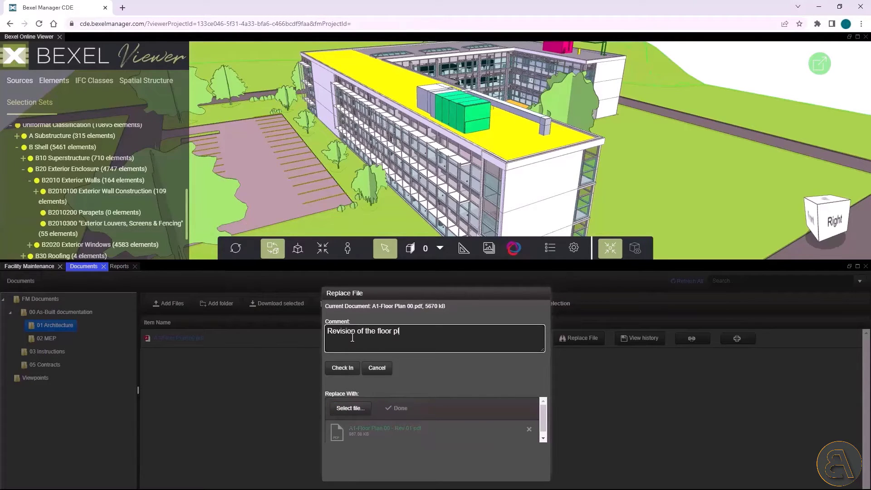
pyautogui.click(341, 366)
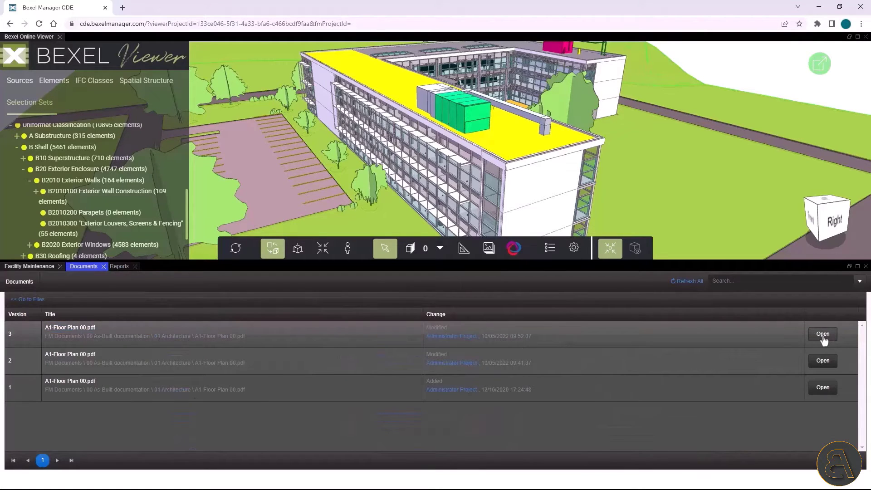
pyautogui.click(822, 334)
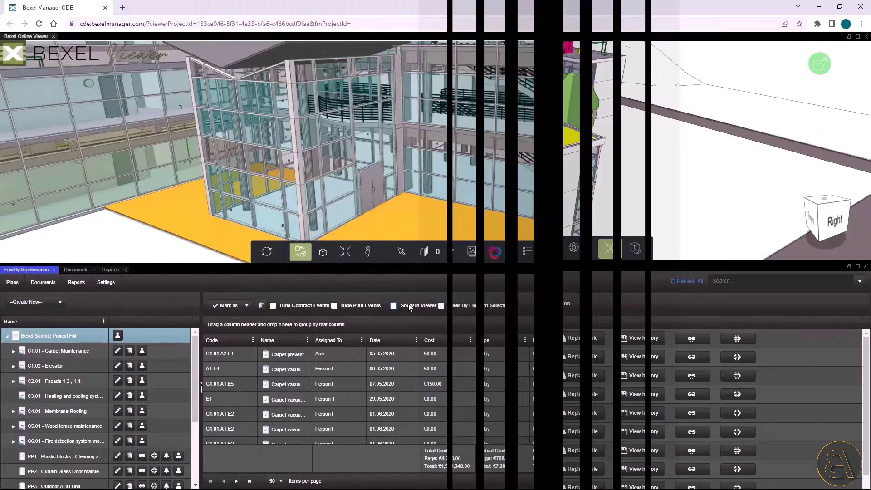
# - Show maintenance events in the 3D viewer and open Curtain Glass Door plan PP2 for editing
pyautogui.click(393, 305)
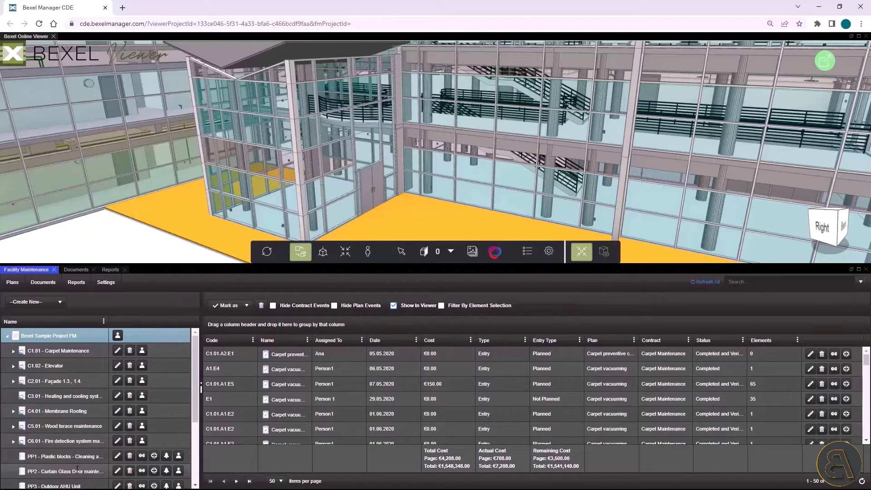
pyautogui.click(64, 471)
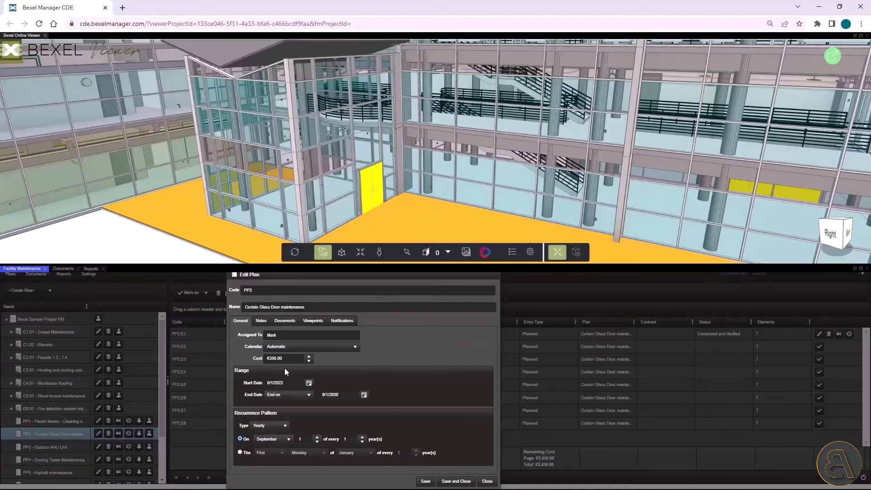
pyautogui.click(333, 394)
pyautogui.write('25')
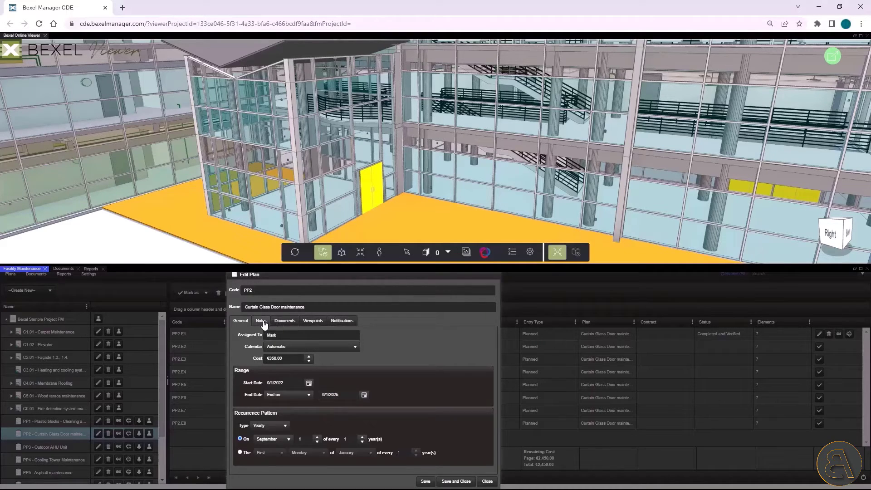
# - Review PP2's Notes and Notifications settings, then close the plan
pyautogui.click(260, 321)
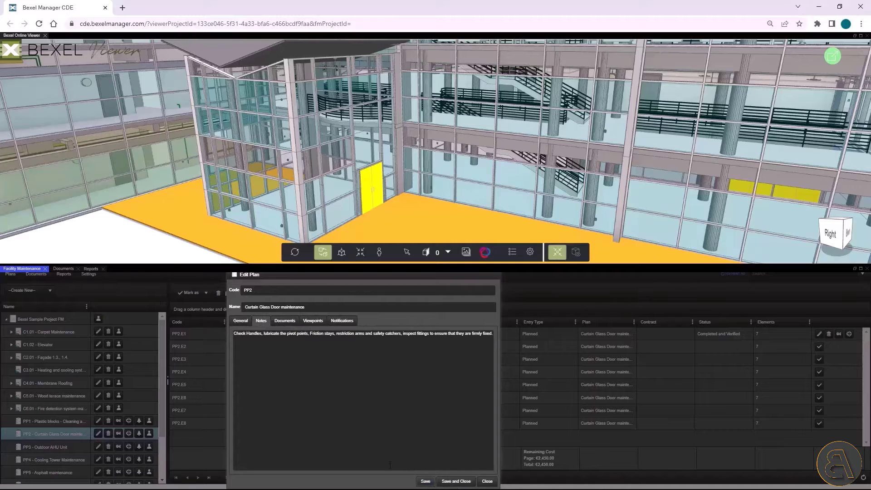
pyautogui.click(284, 320)
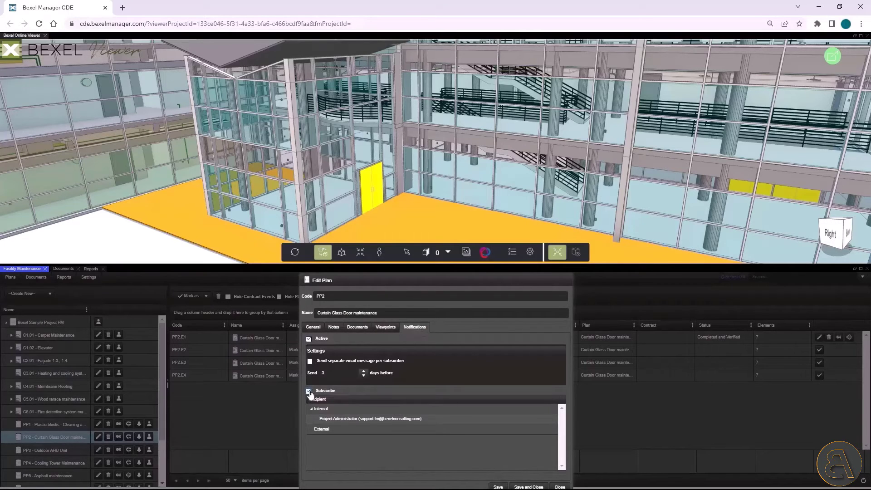
pyautogui.click(309, 390)
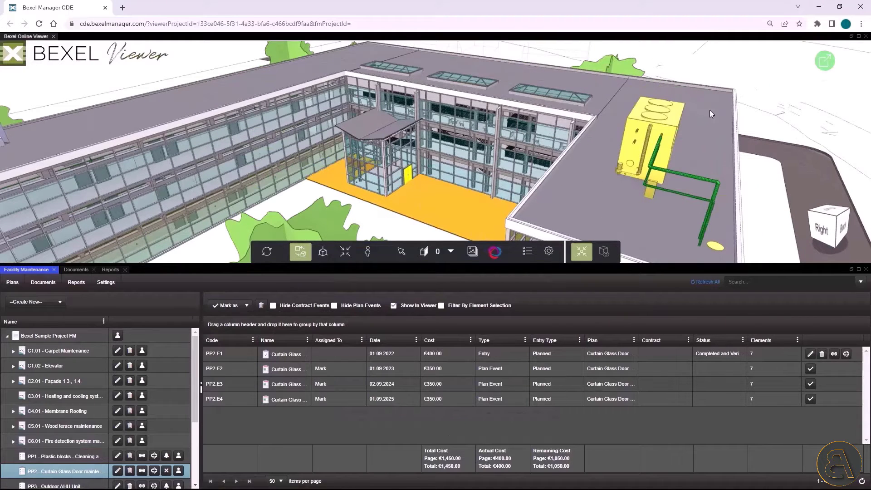
# - Inspect PP3's Documents with the 43 Instructions folder, return to General and close the plan
pyautogui.click(441, 305)
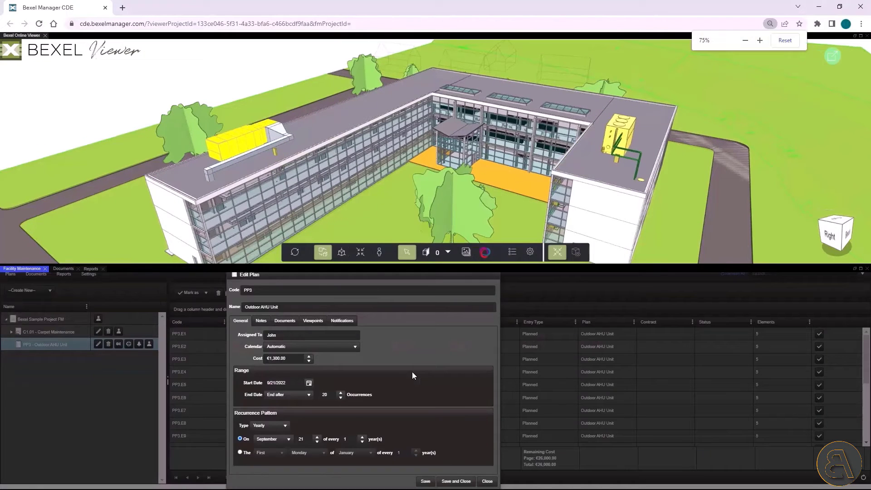
pyautogui.click(284, 321)
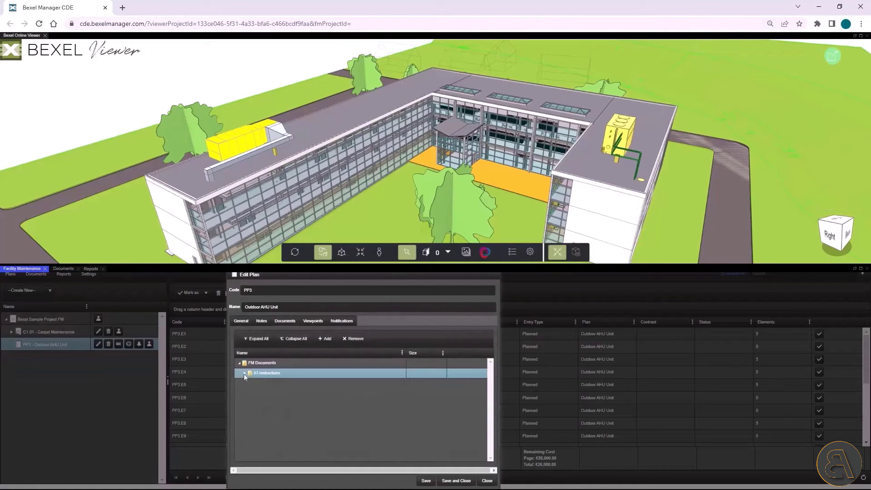
pyautogui.click(243, 373)
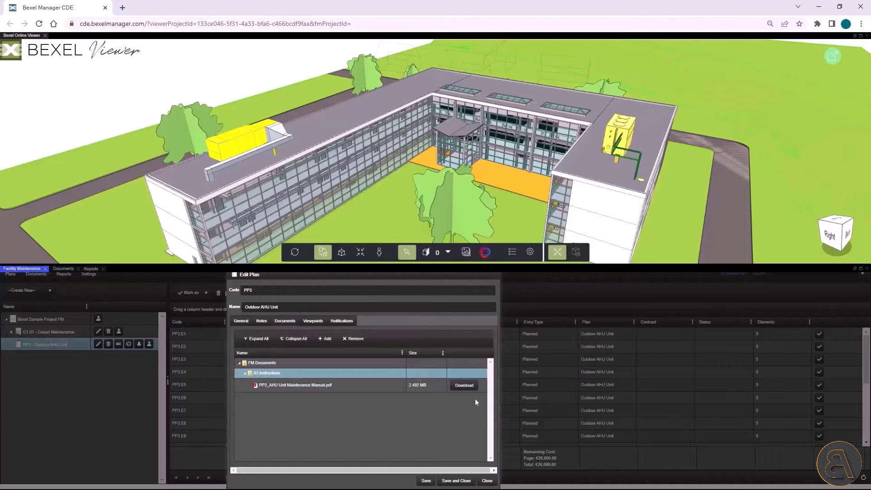
pyautogui.click(241, 321)
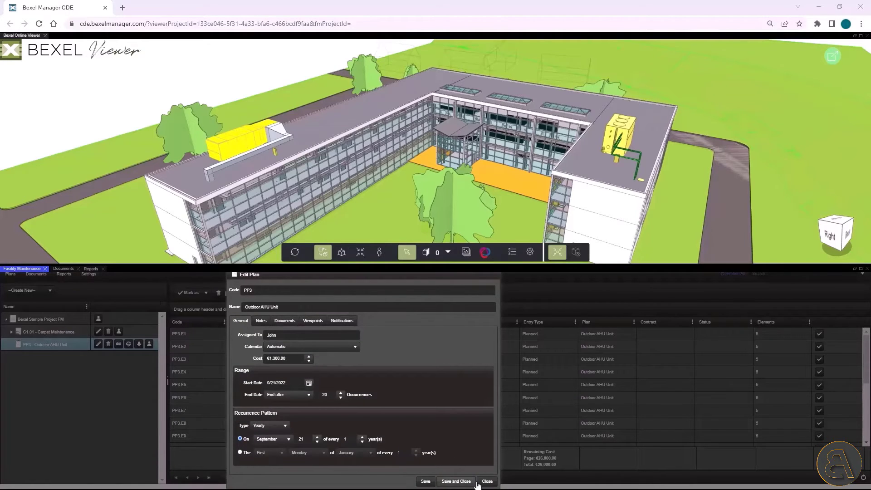
pyautogui.click(486, 481)
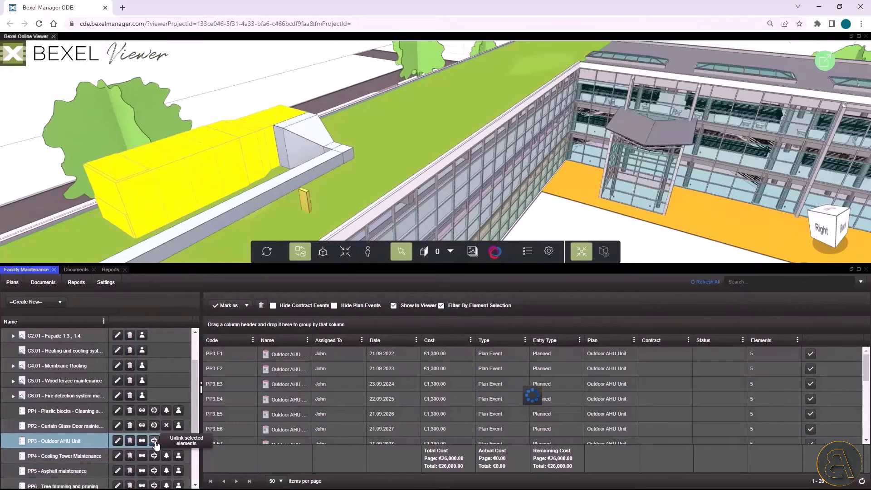
# - Unlink PP3's five elements and link the single element selected in the viewer
pyautogui.click(154, 440)
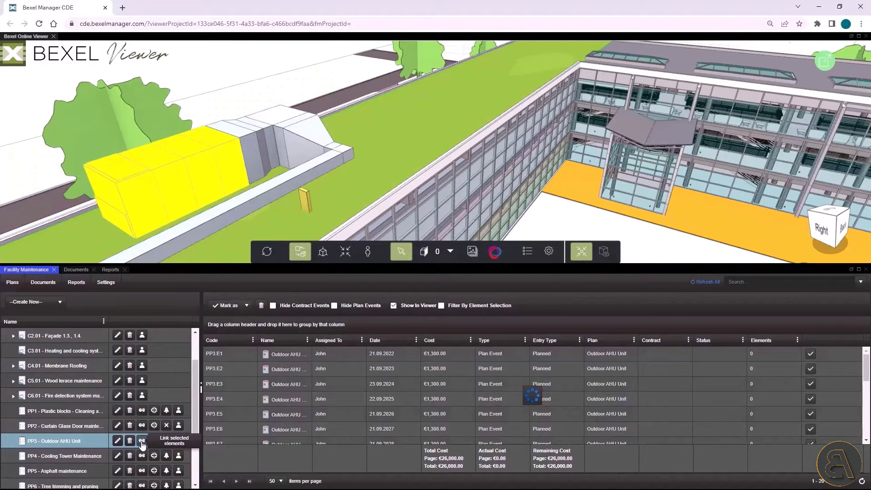
pyautogui.click(141, 441)
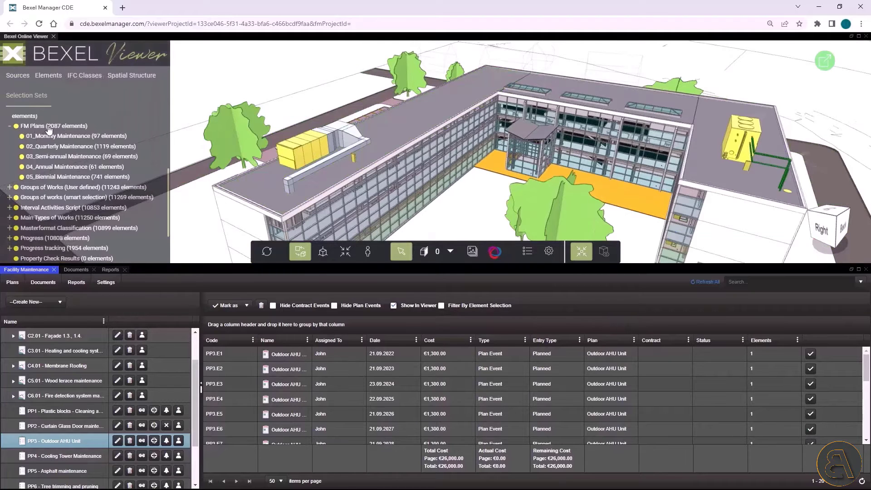
# - Show the Monthly and Biennial Maintenance FM sets in the model, then launch the 5D Estimation report
pyautogui.rightClick(272, 94)
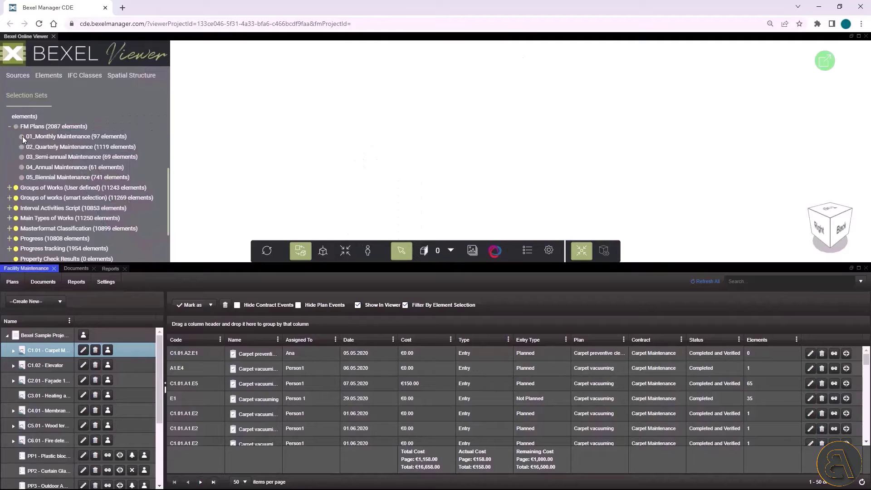
pyautogui.click(22, 138)
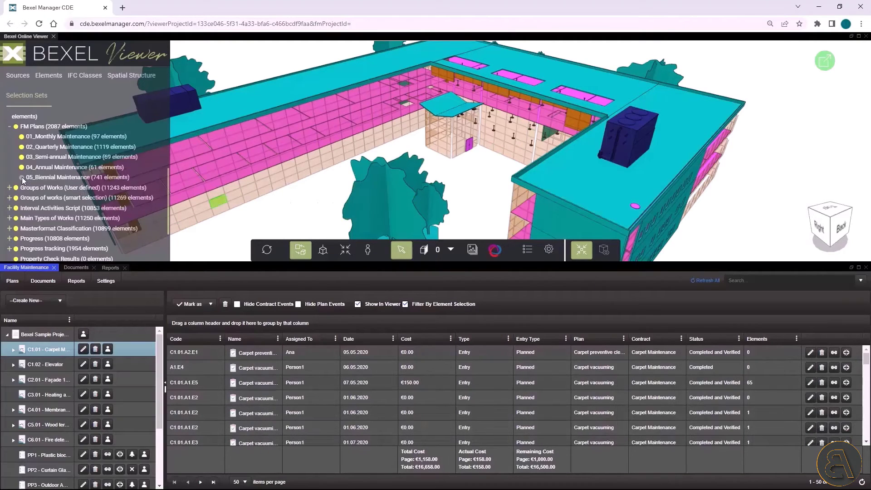
pyautogui.click(109, 267)
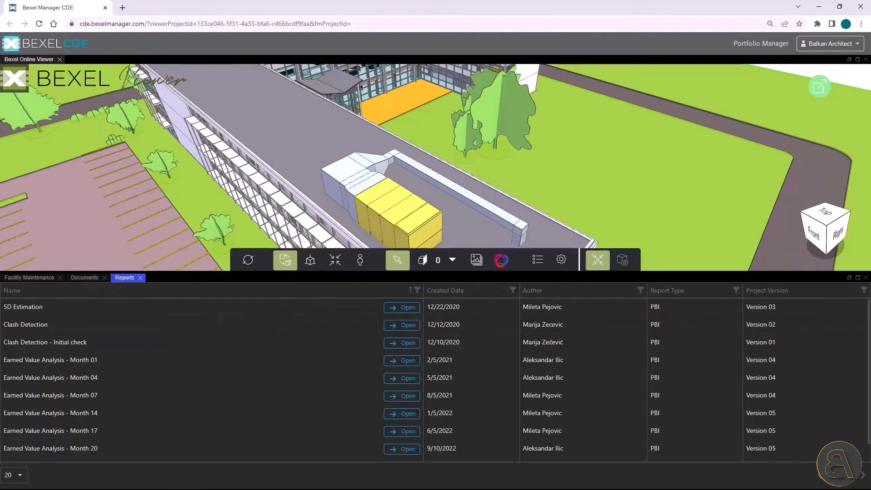
pyautogui.moveTo(309, 260)
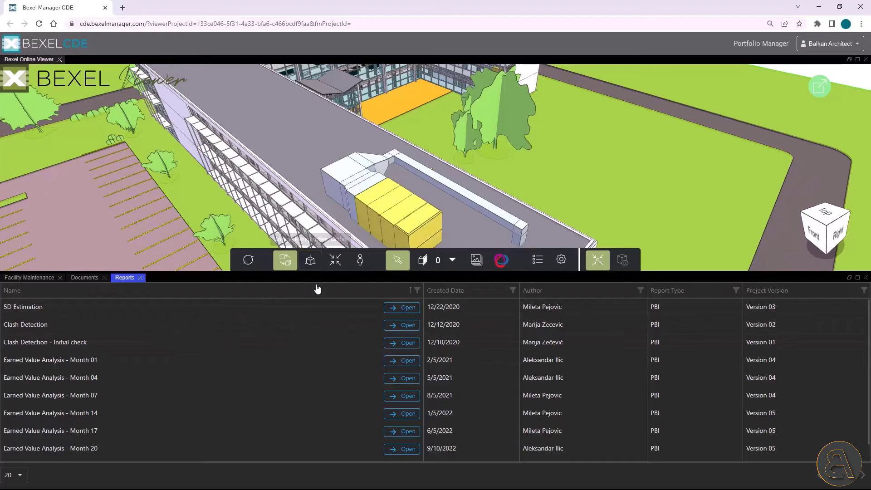
pyautogui.moveTo(402, 307)
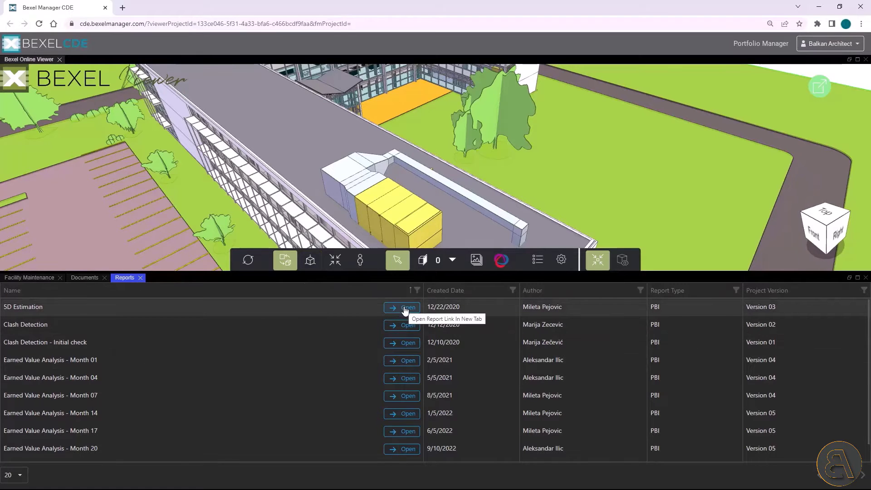
pyautogui.click(400, 307)
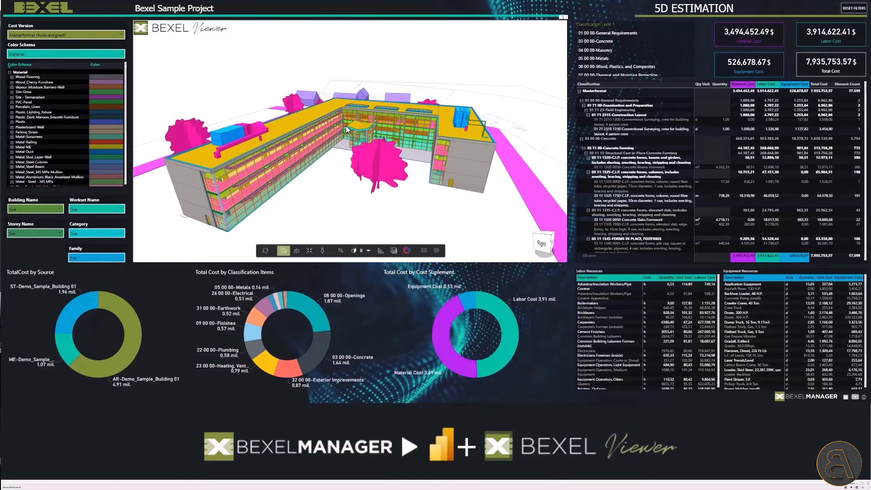
# - Browse the Power BI 5D Estimation and Clash Detection reports, then switch to Portfolio Manager
pyautogui.click(65, 54)
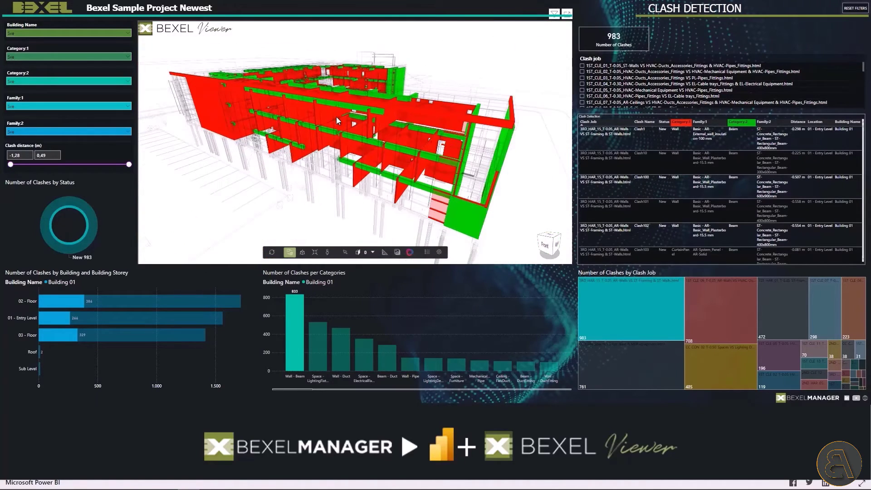
pyautogui.moveTo(343, 359)
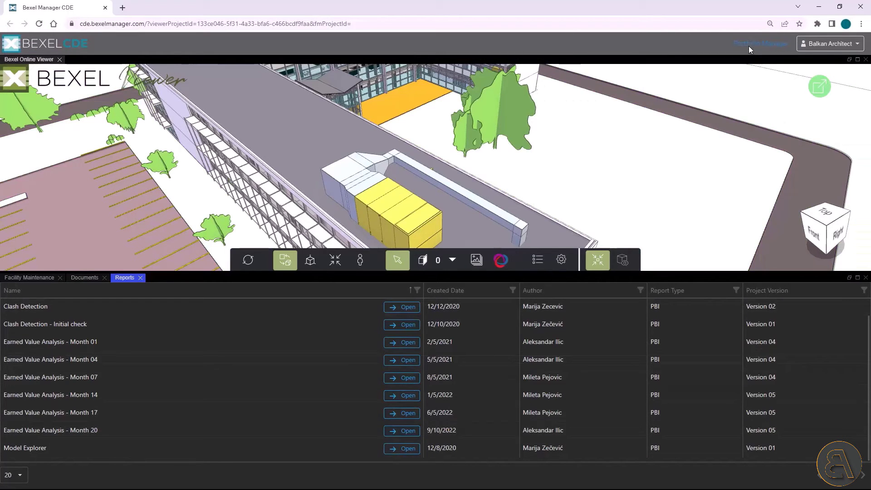
pyautogui.click(759, 44)
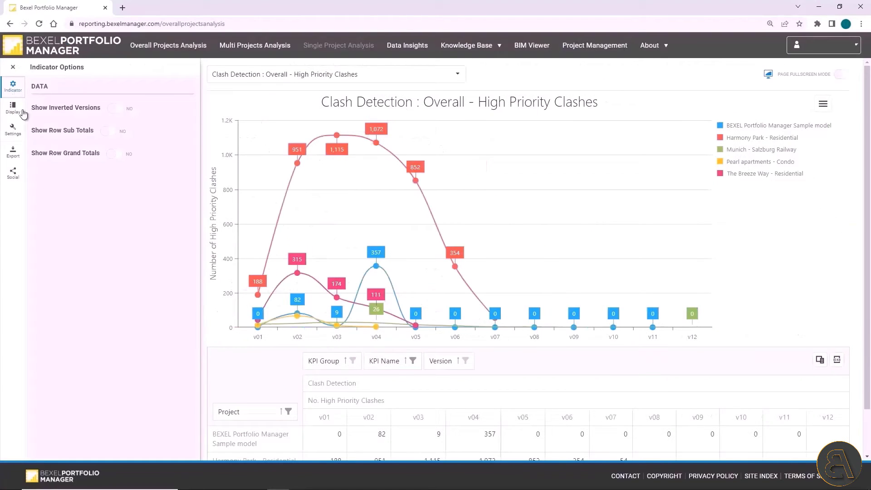
# - Show Display Options for the High Priority Clashes chart in the left options panel
pyautogui.click(12, 108)
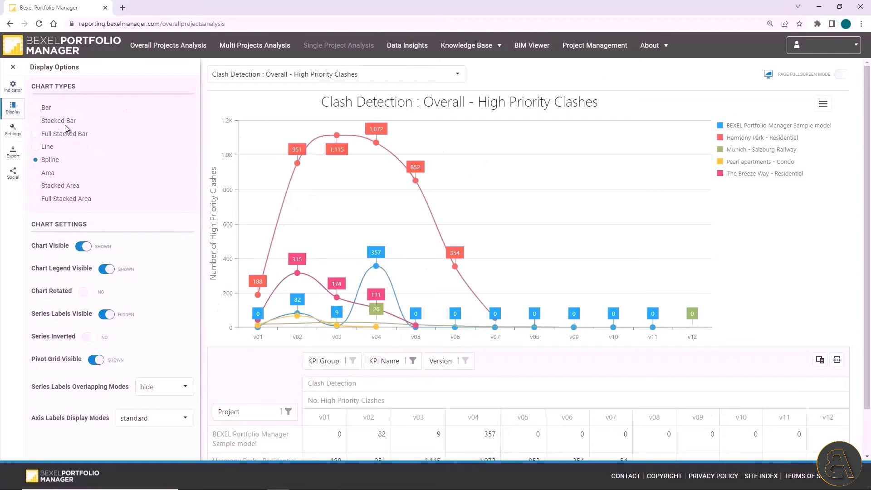
pyautogui.click(58, 121)
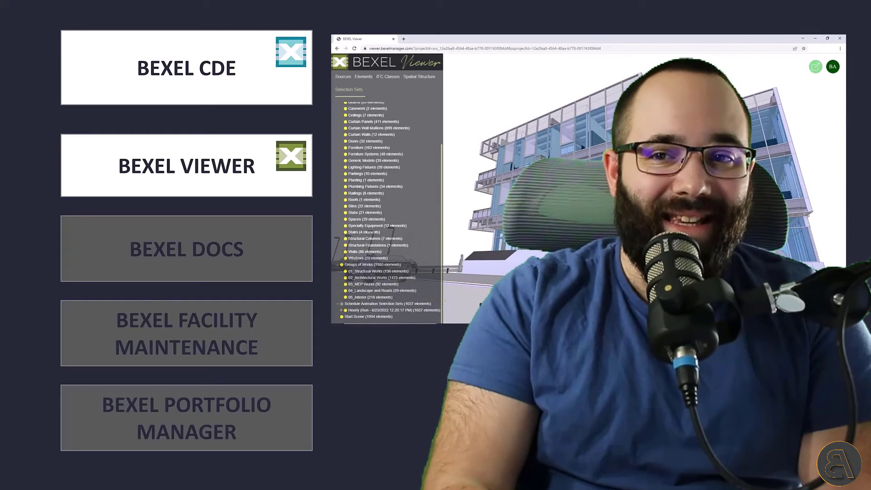
pyautogui.rightClick(366, 133)
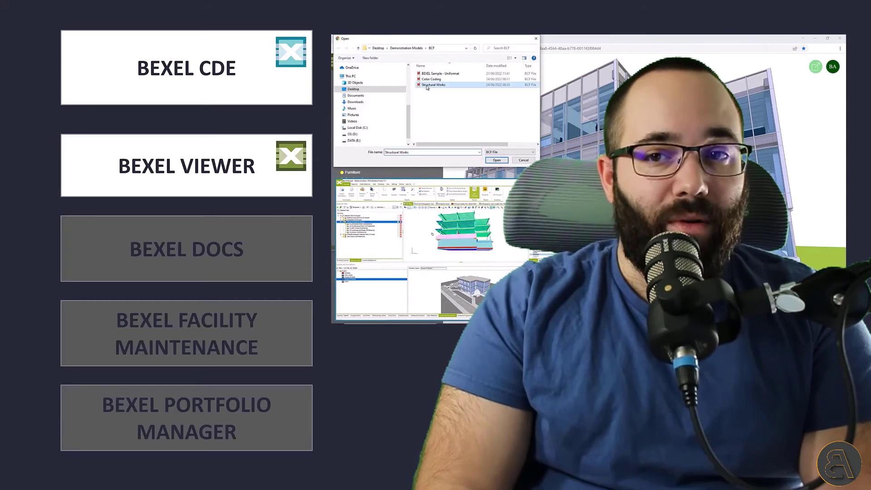
pyautogui.click(495, 160)
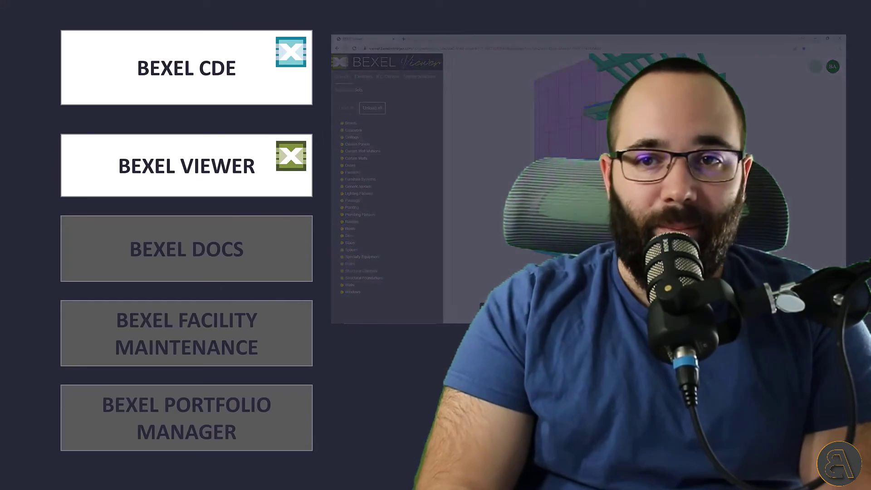
pyautogui.click(186, 248)
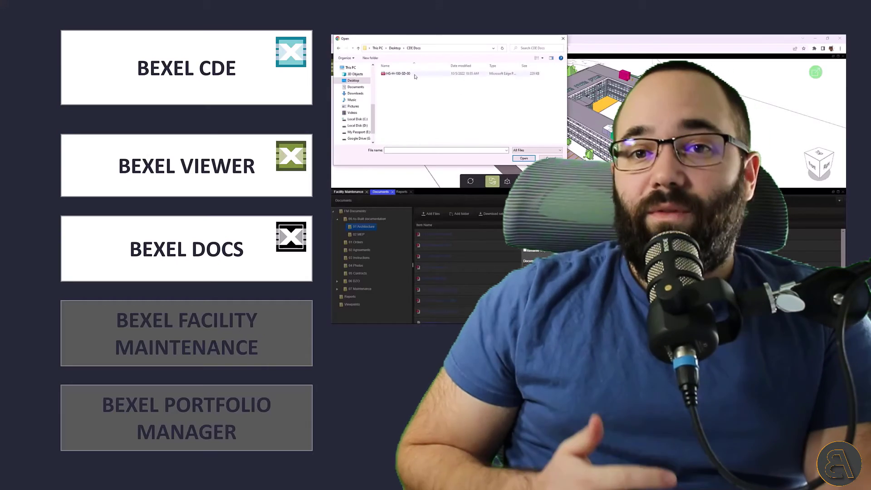
pyautogui.click(413, 73)
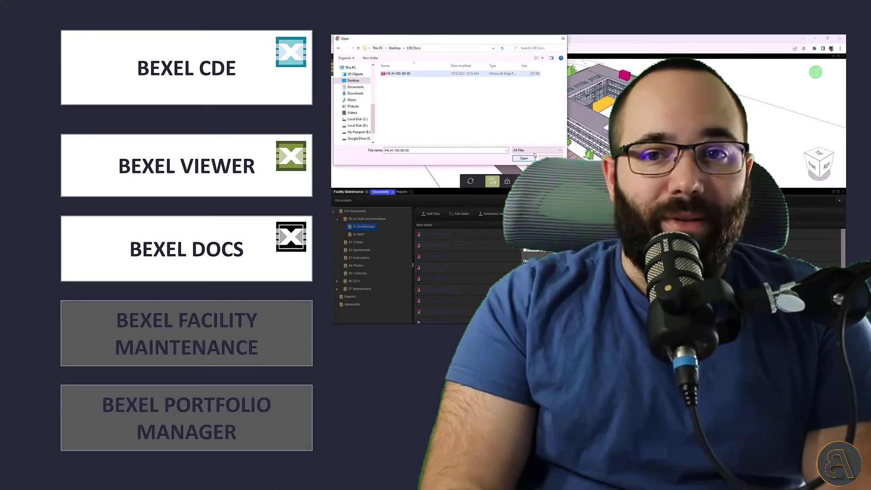
pyautogui.click(522, 159)
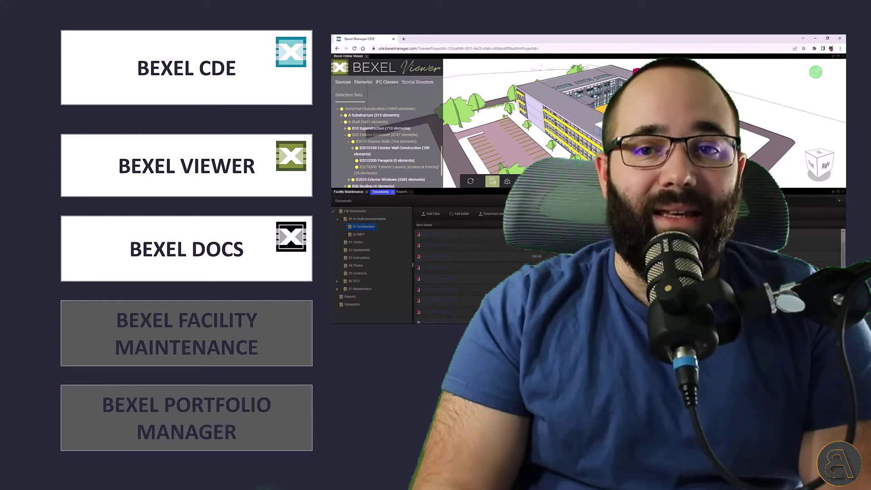
pyautogui.click(185, 333)
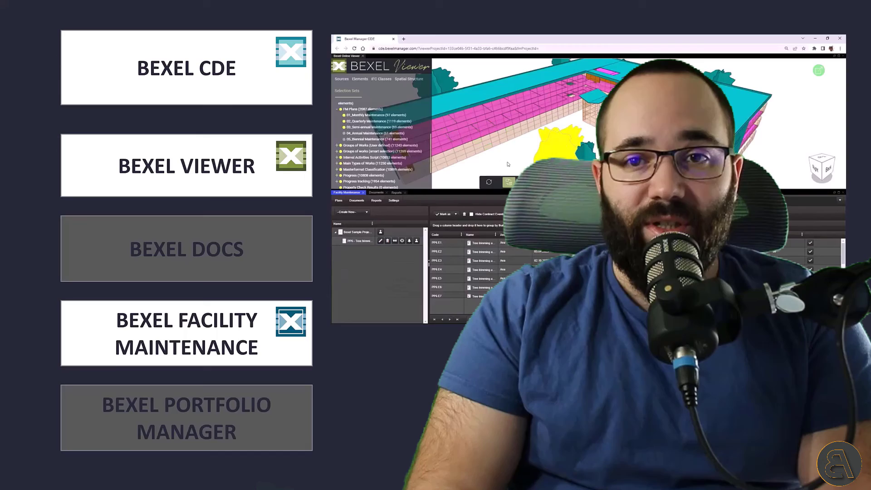
pyautogui.click(186, 418)
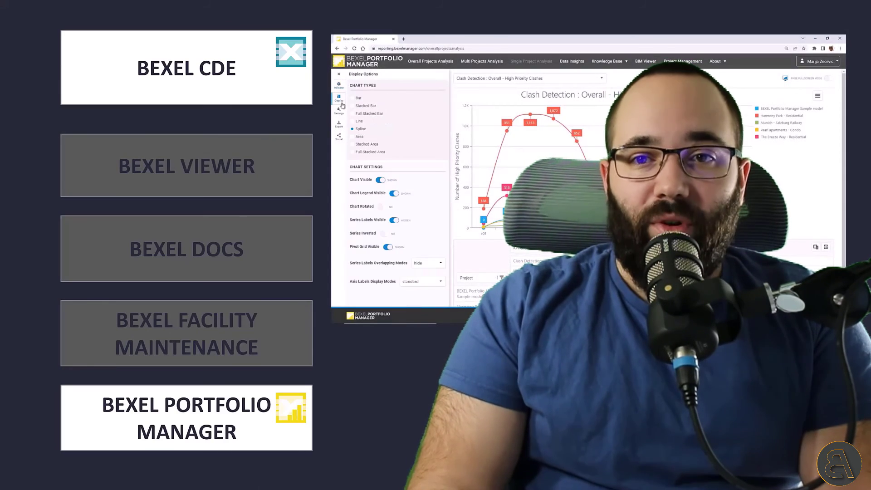
pyautogui.click(353, 106)
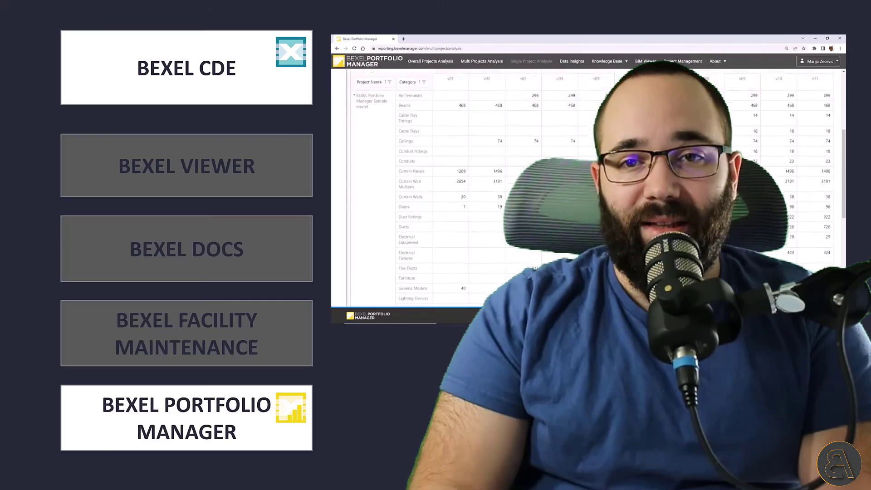
pyautogui.scroll(-3)
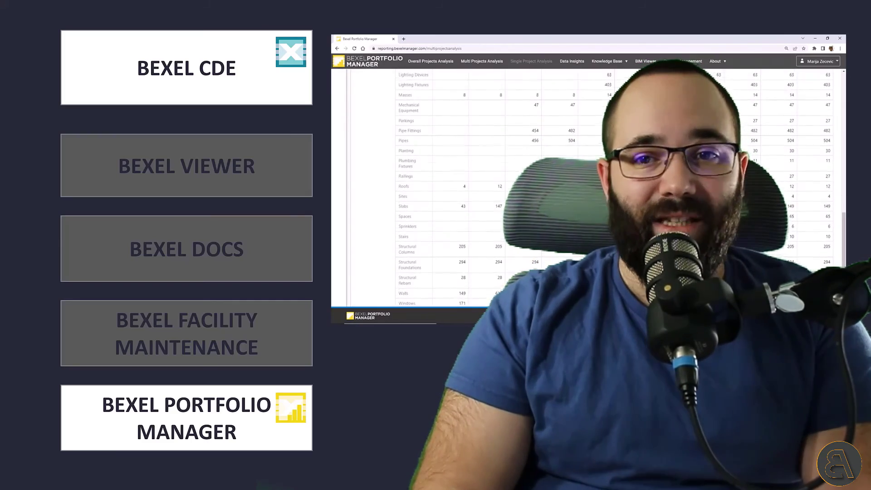